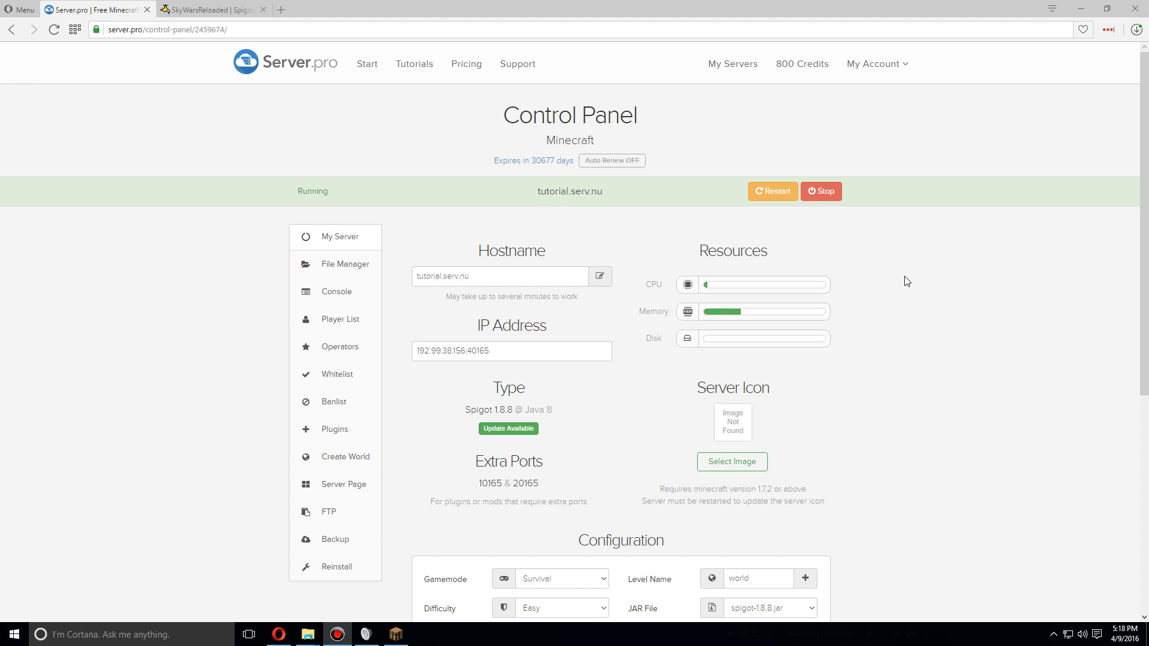
# - Download the SkyWarsReloaded jar from its SpigotMC page, then return to the Server.pro panel
pyautogui.click(215, 10)
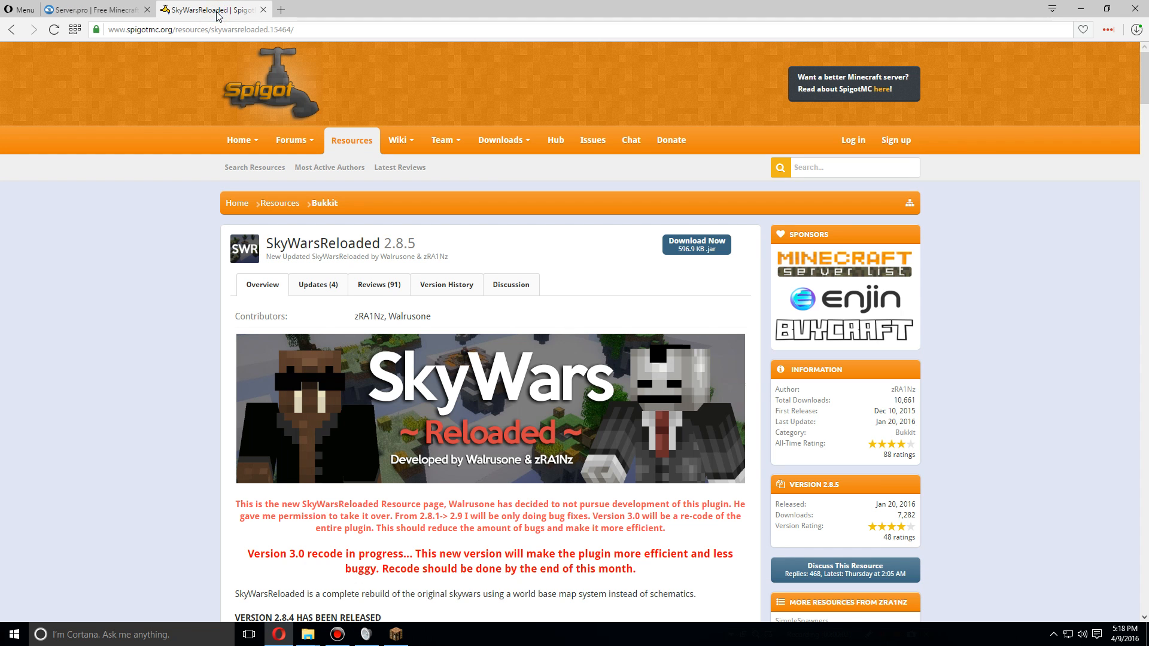
pyautogui.click(203, 29)
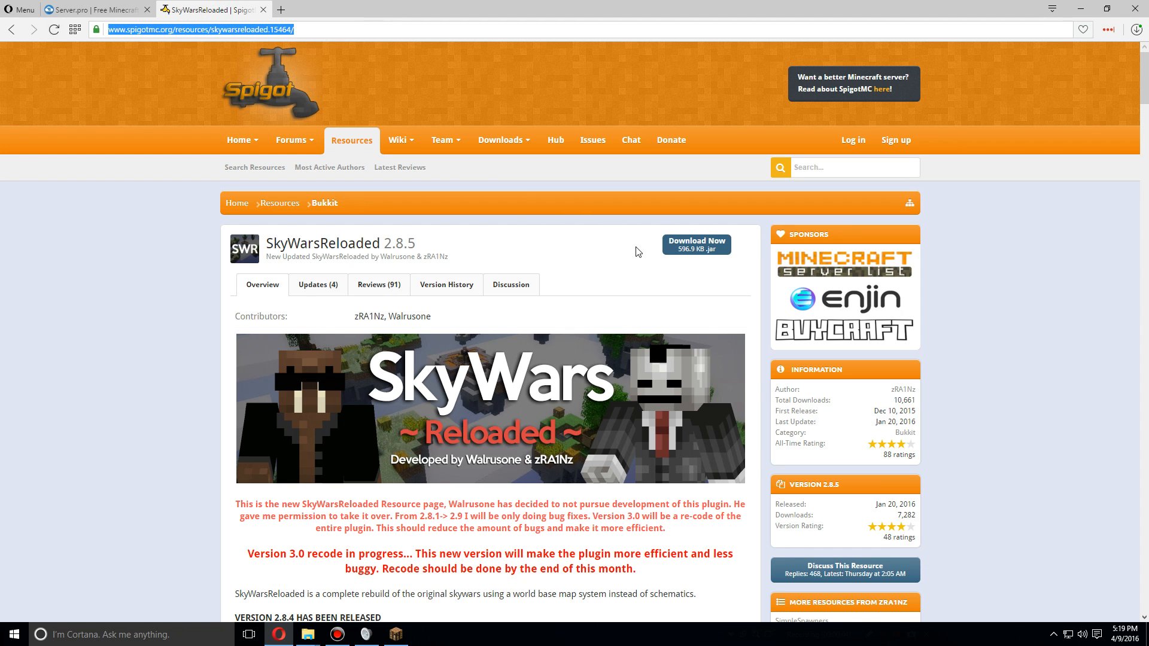
pyautogui.click(697, 244)
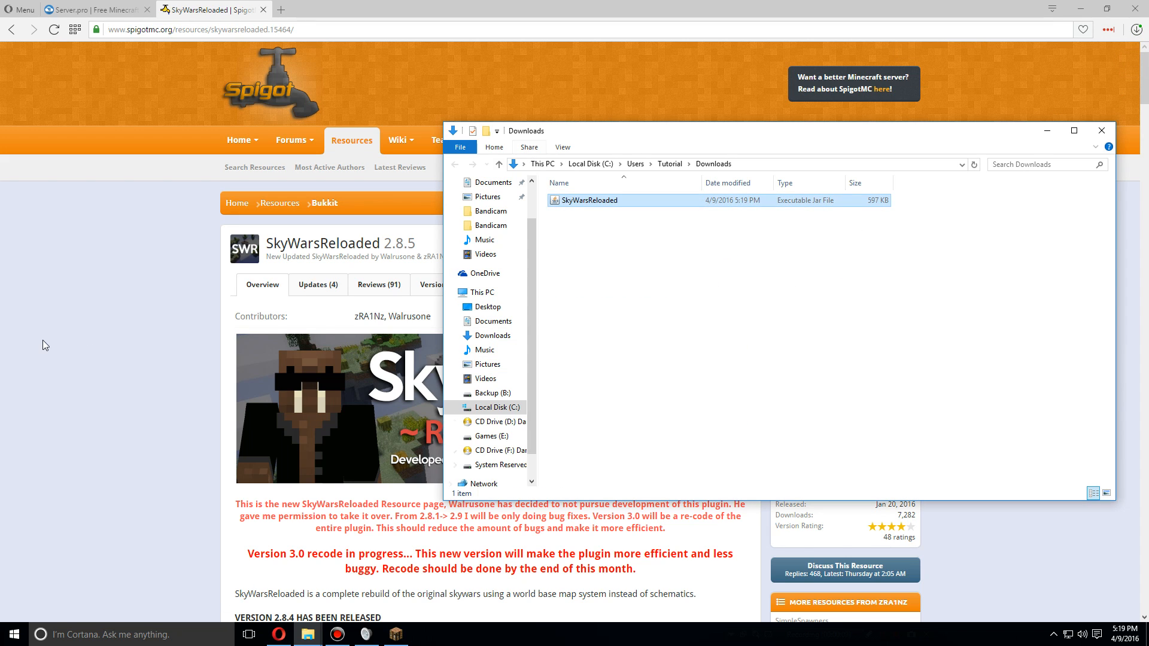
pyautogui.click(90, 7)
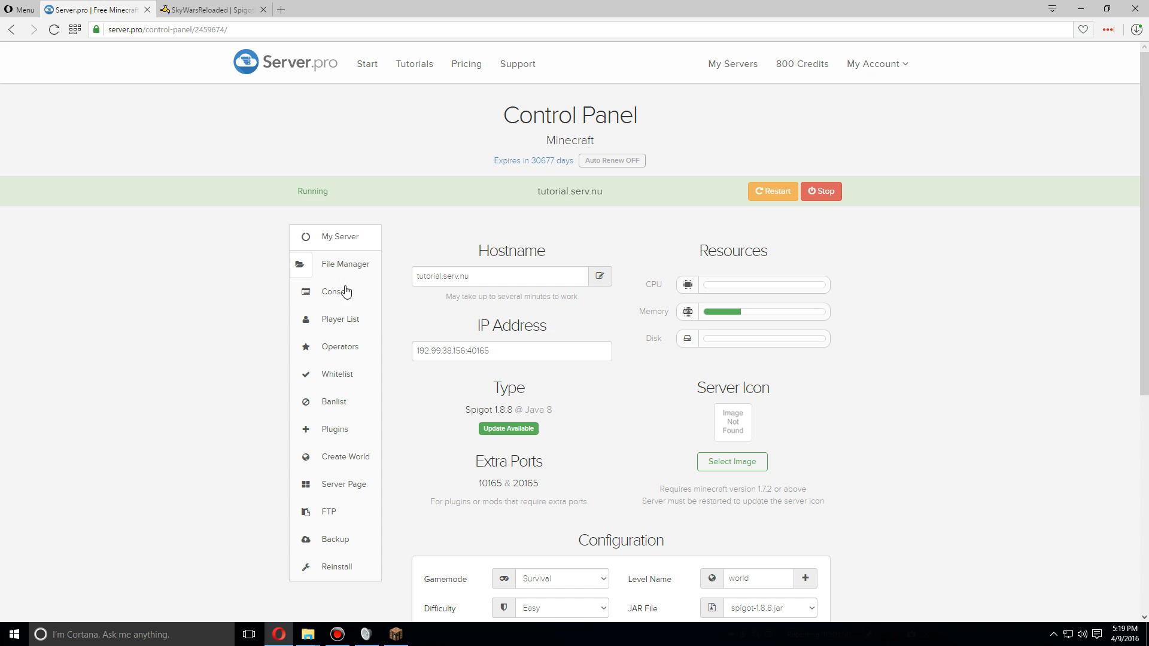
# - Upload the downloaded SkyWarsReloaded.jar into the server's plugins folder via File Manager
pyautogui.click(345, 263)
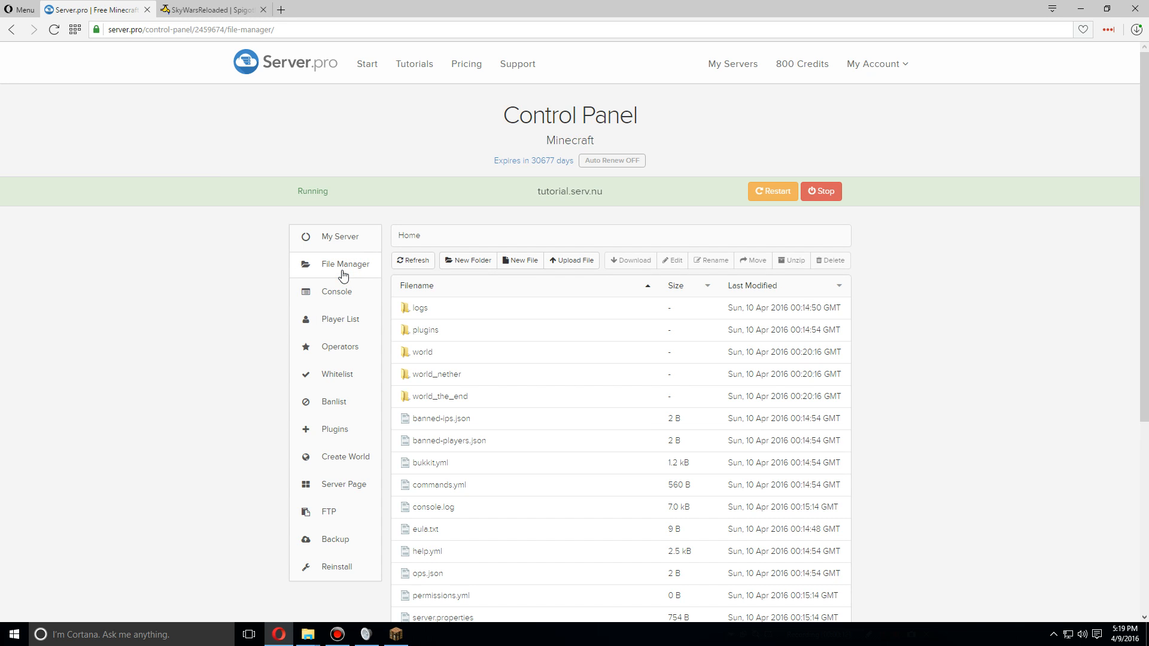
pyautogui.doubleClick(427, 330)
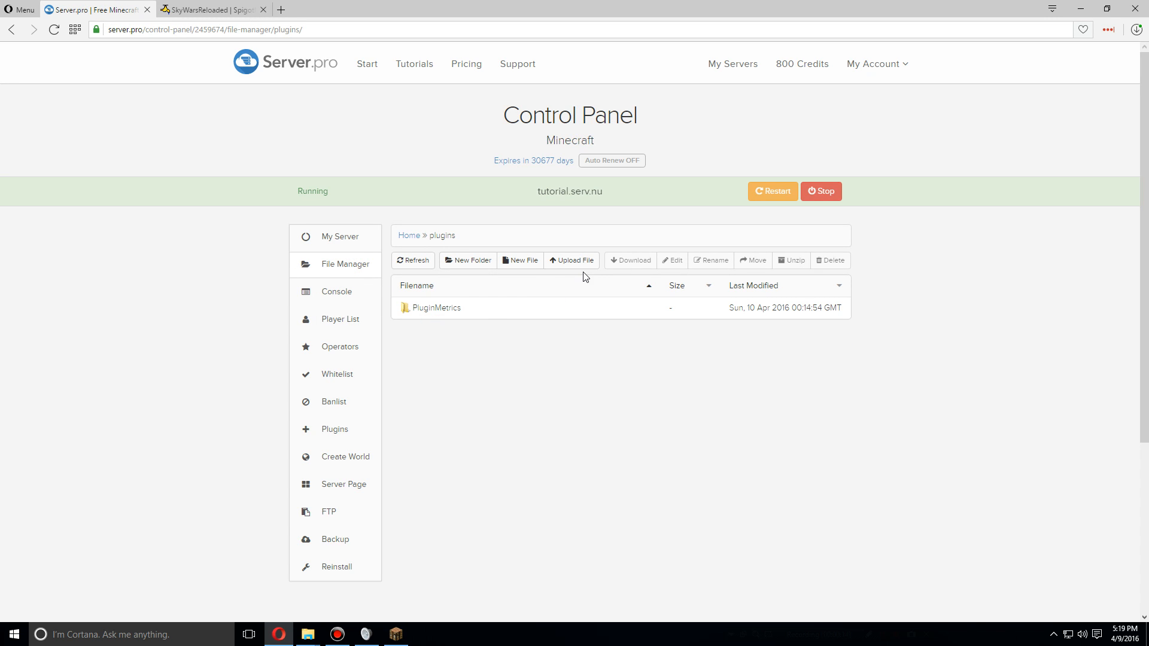
pyautogui.click(572, 261)
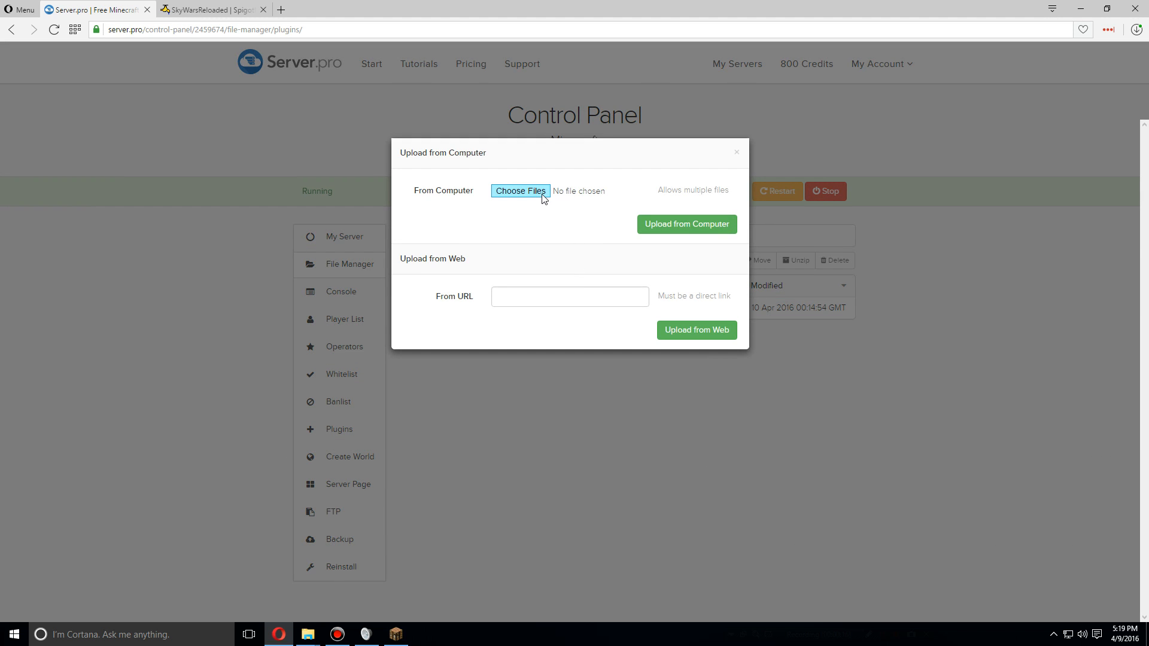
pyautogui.click(519, 190)
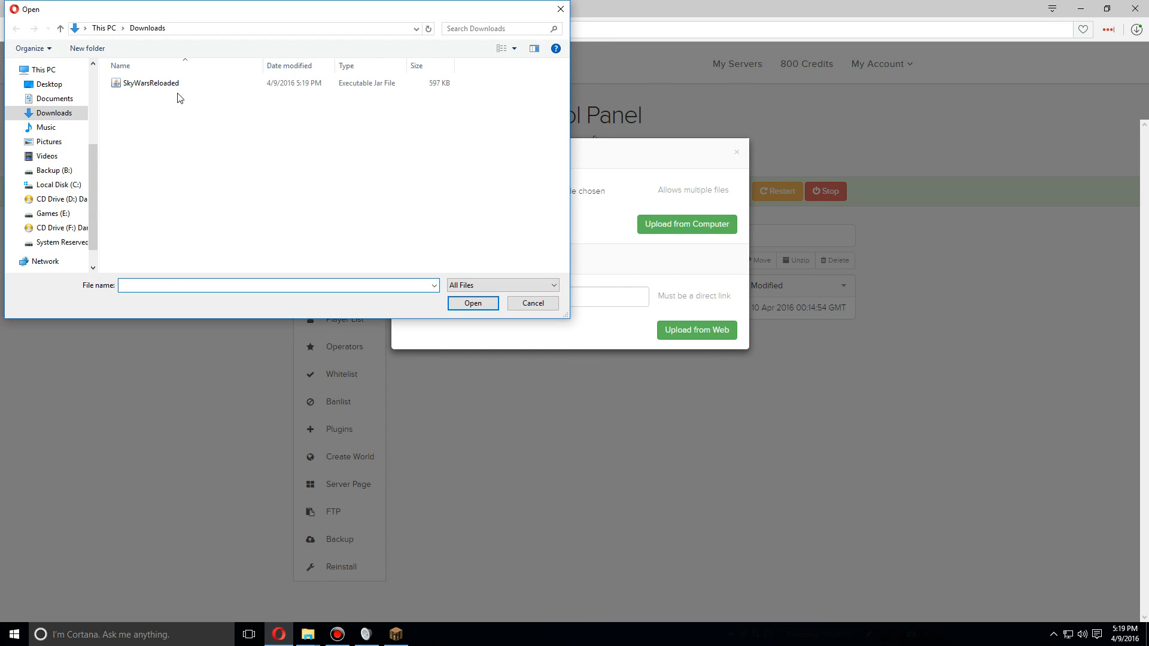
pyautogui.click(149, 82)
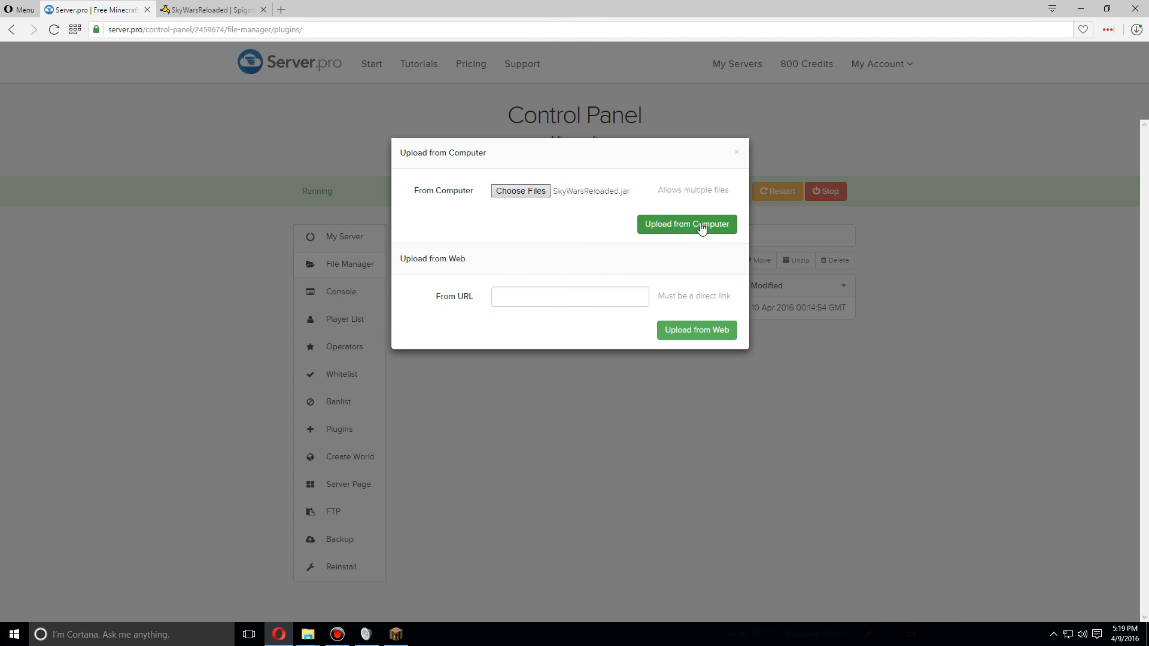
pyautogui.click(687, 223)
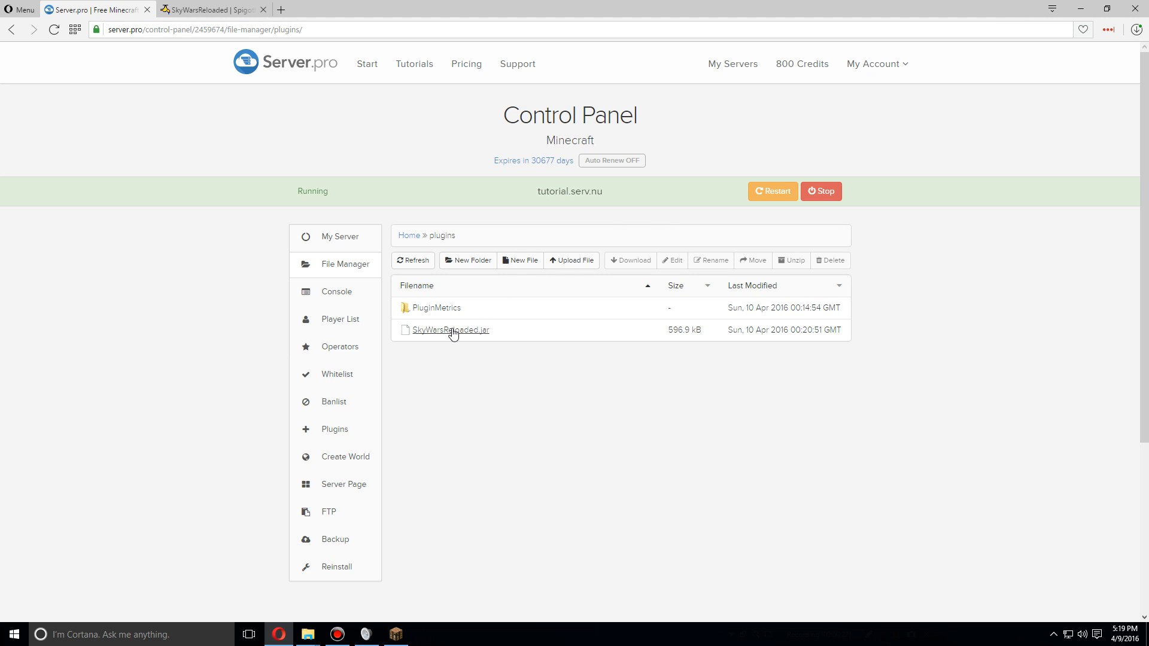
pyautogui.moveTo(353, 442)
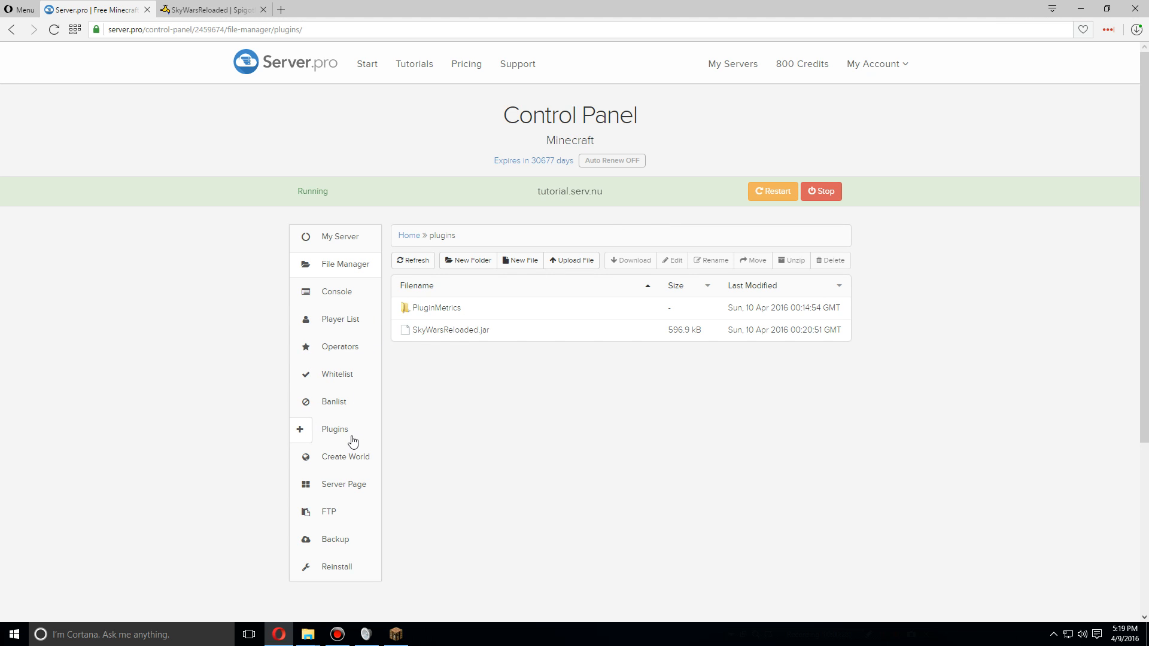
# - Install the Vault plugin from the Server.pro plugin catalog
pyautogui.click(335, 429)
pyautogui.write('vault')
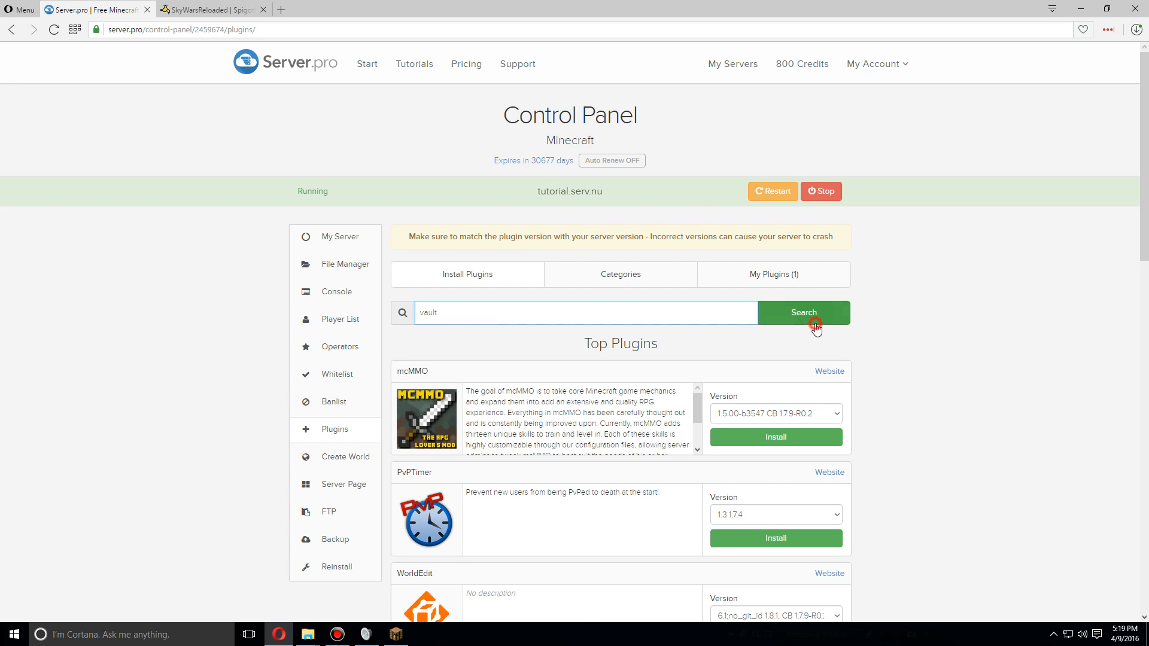
pyautogui.click(814, 326)
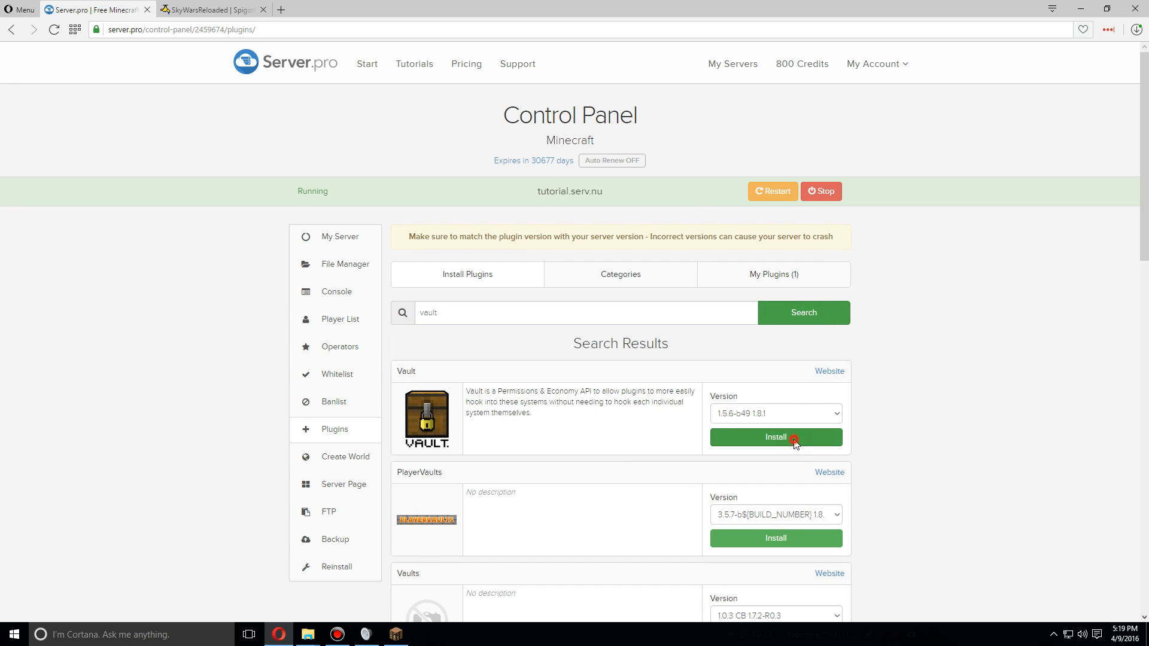
pyautogui.click(775, 437)
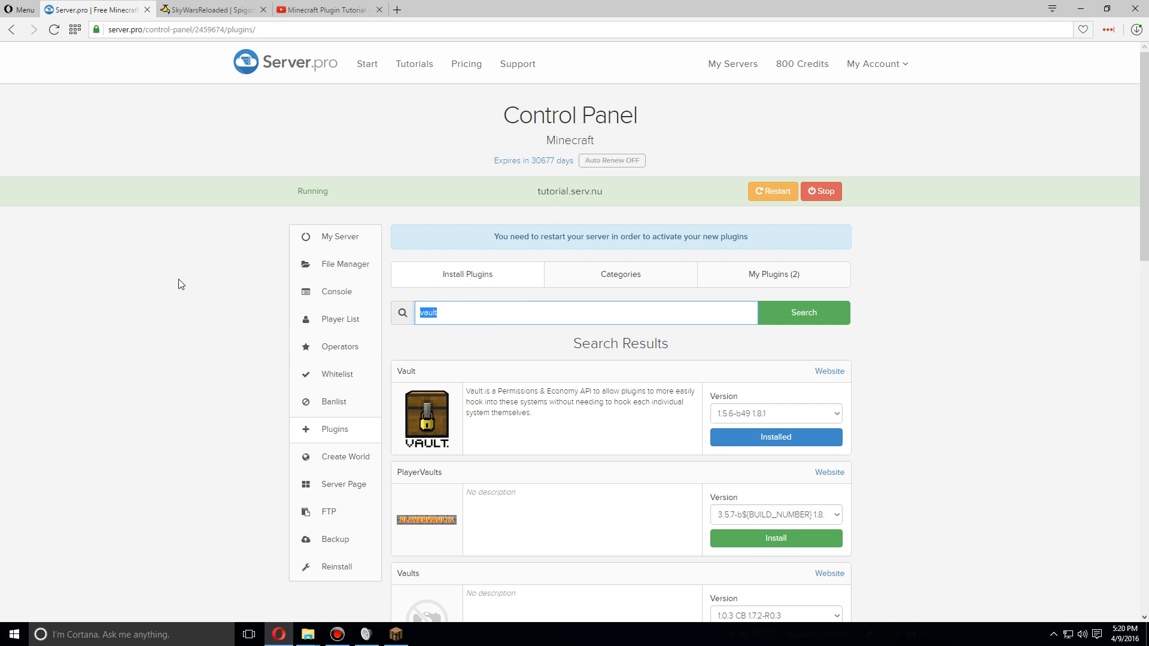
# - Install the WorldEdit plugin and restart the server so both plugins activate
pyautogui.write('world edit')
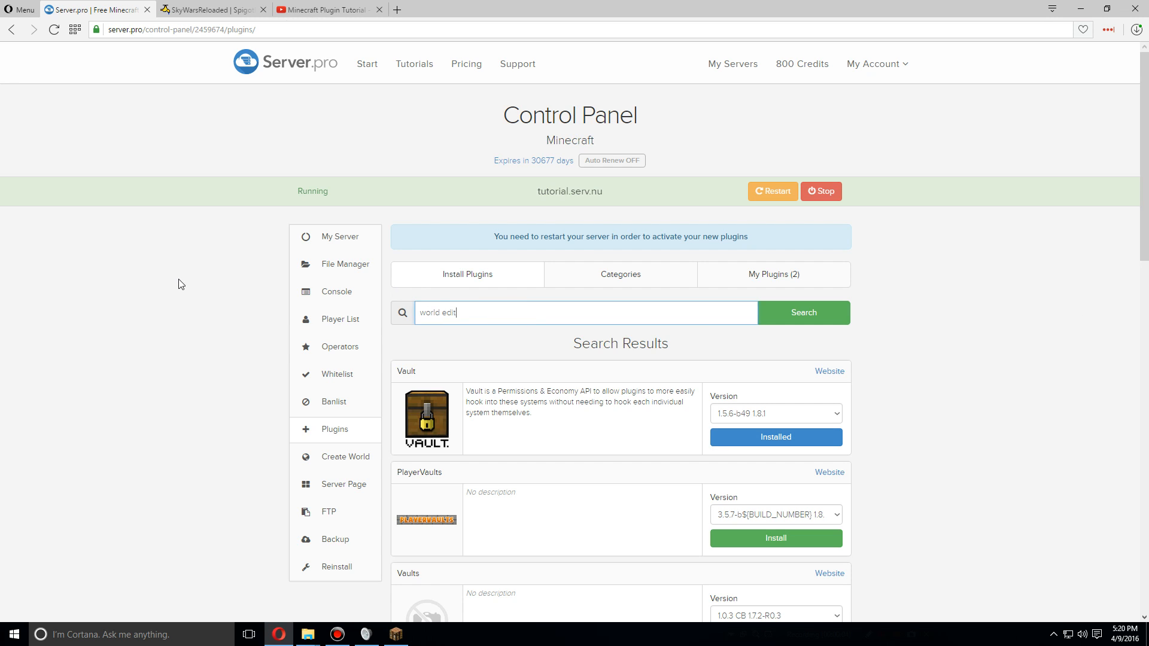
pyautogui.click(835, 413)
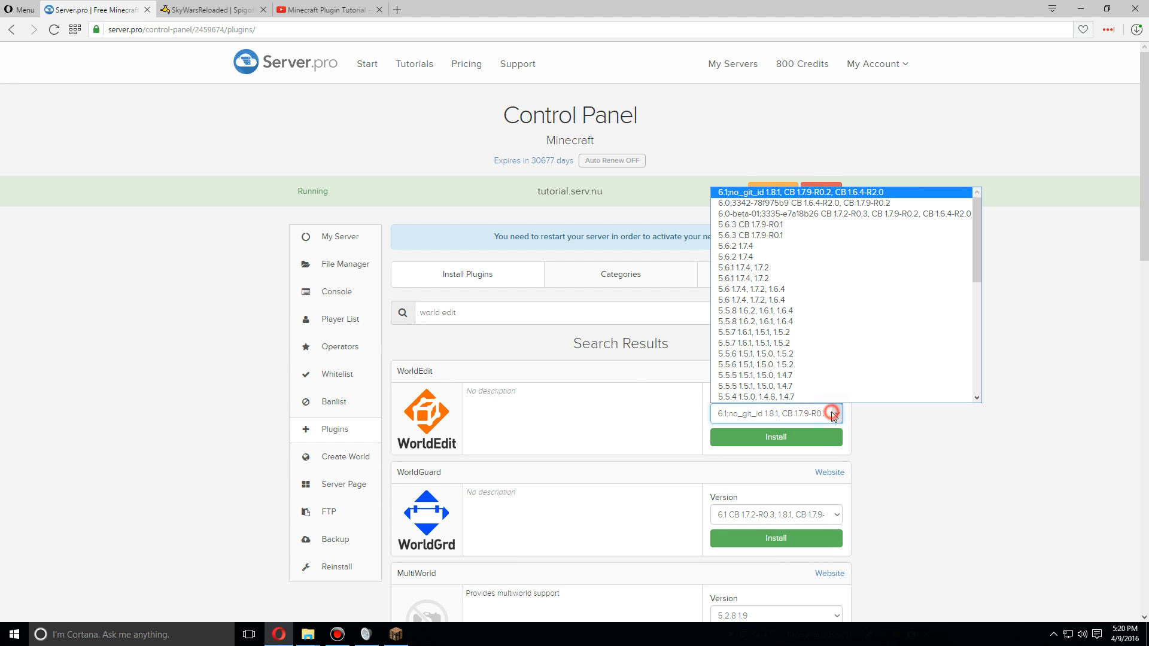
pyautogui.click(775, 437)
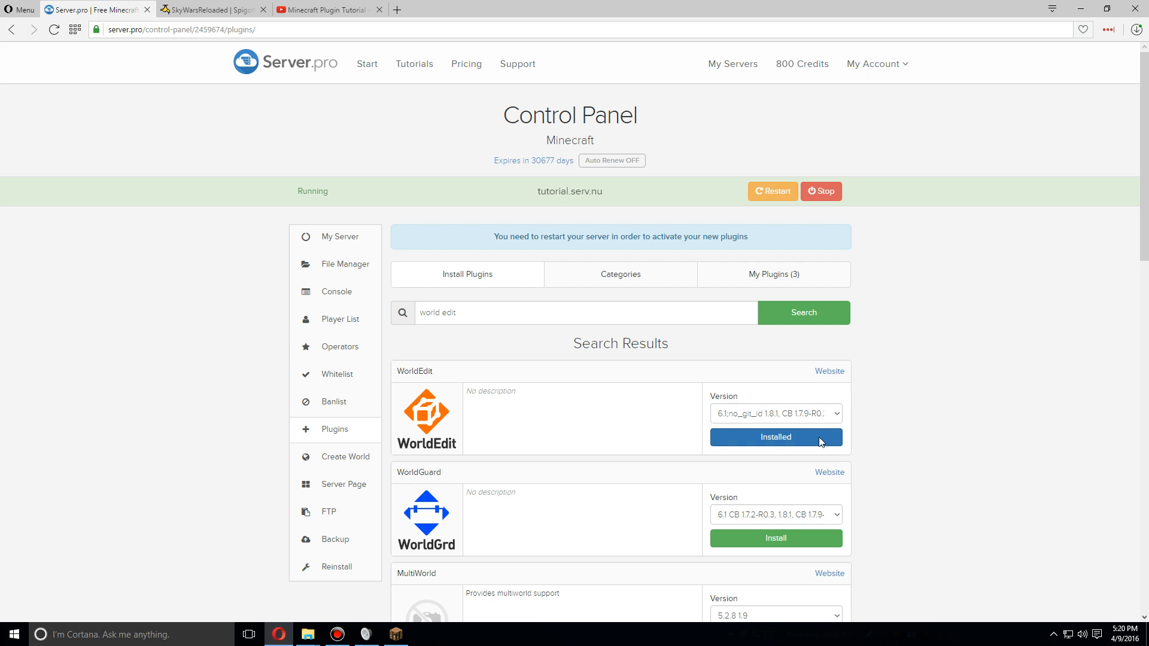
pyautogui.moveTo(808, 220)
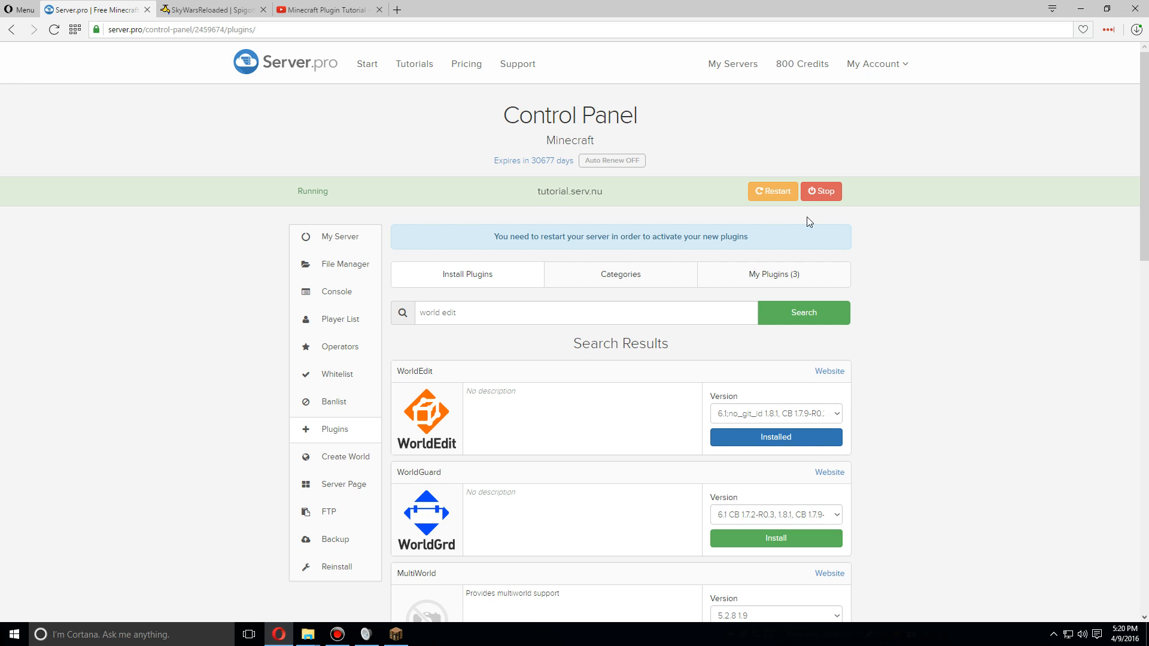
pyautogui.click(774, 191)
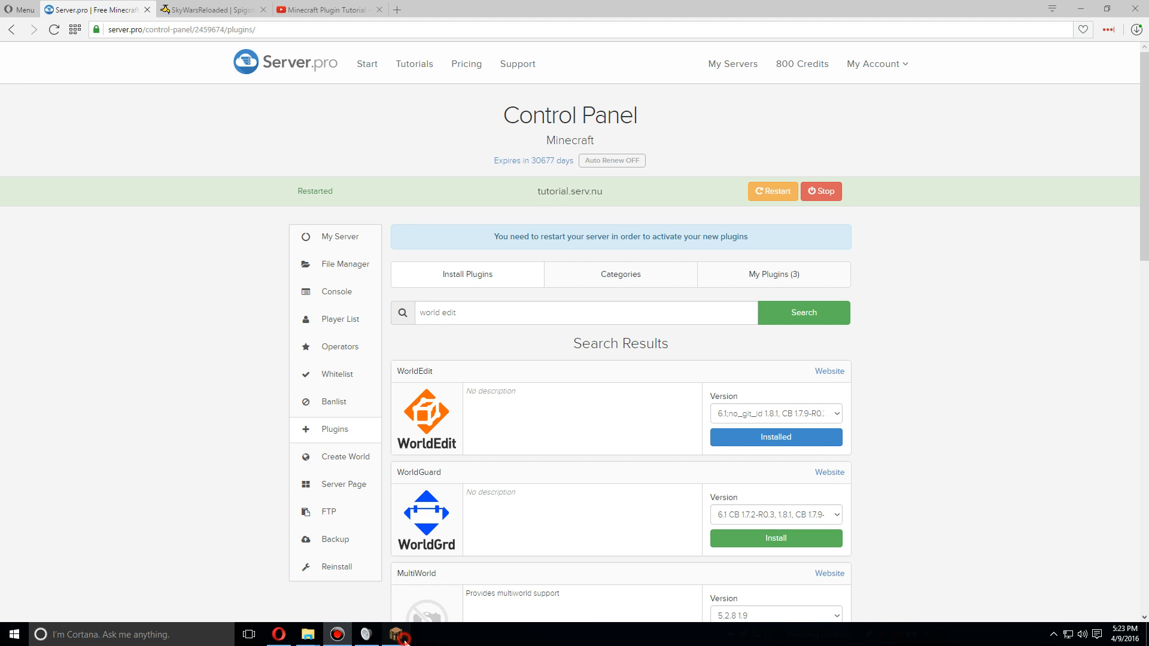
# - Switch to the game and run a //cyl command to build dirt cylinders under the island
pyautogui.click(397, 634)
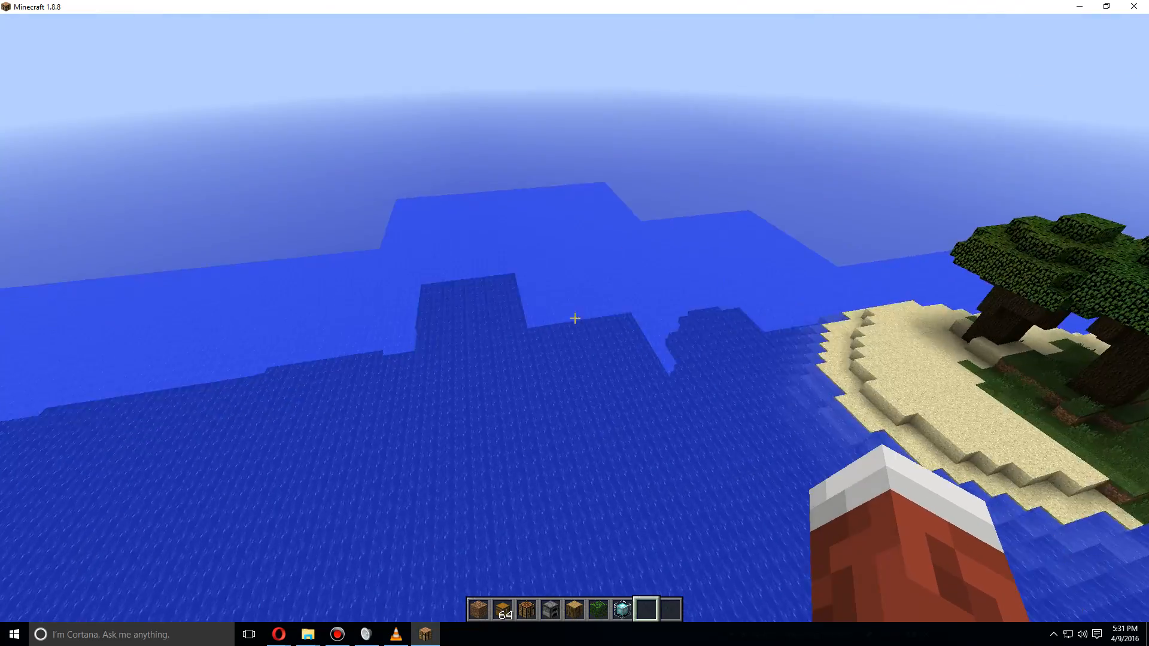
pyautogui.moveTo(575, 319)
pyautogui.write('//cyl 2')
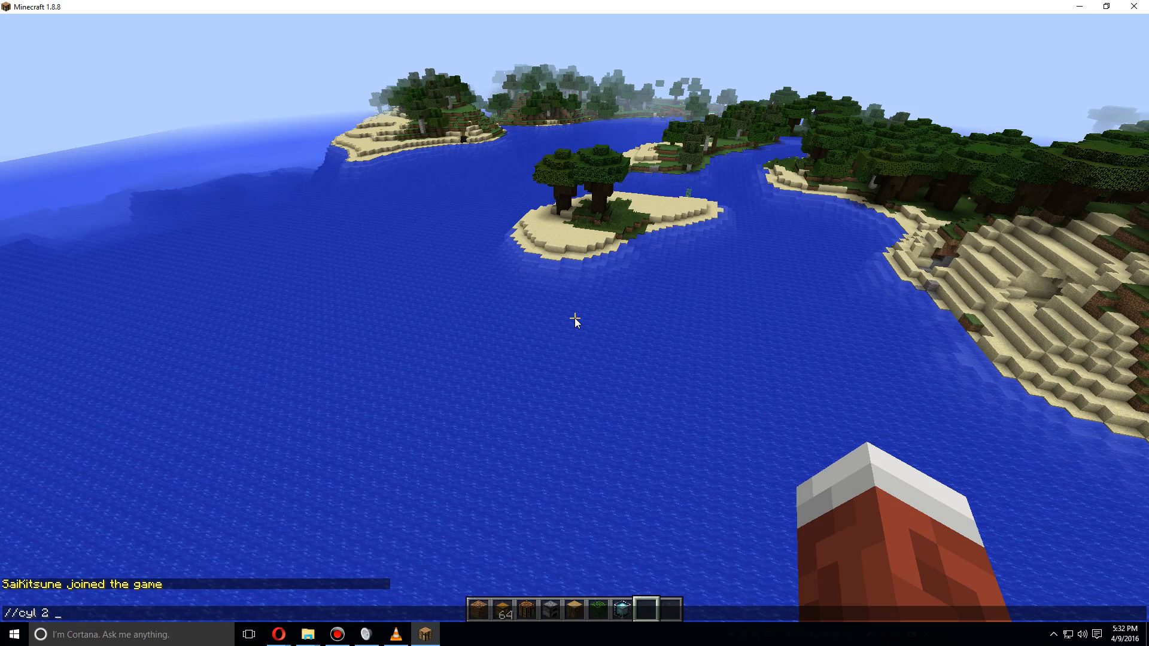
pyautogui.press('Return')
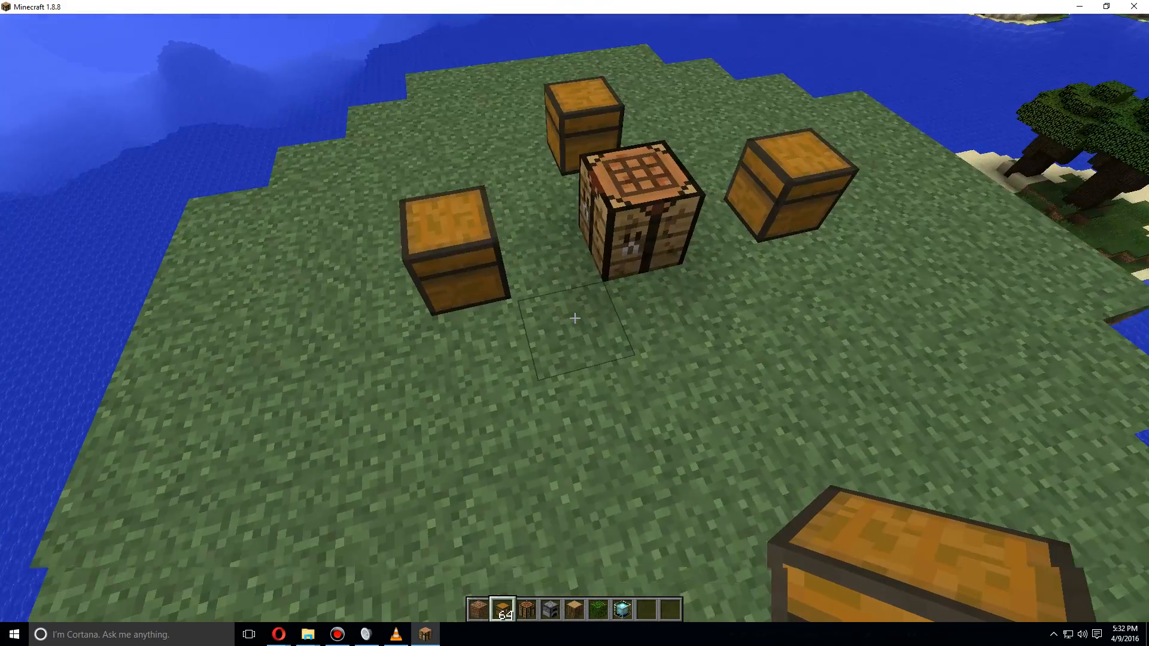
pyautogui.moveTo(575, 318)
pyautogui.write('//cyl')
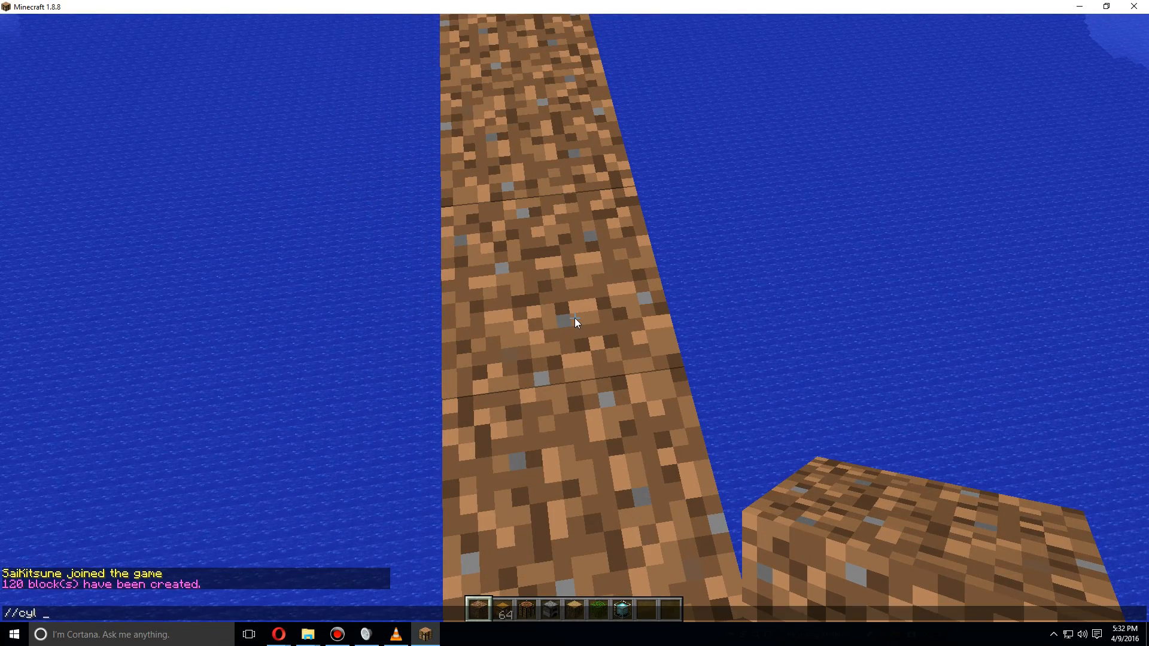
pyautogui.write('2')
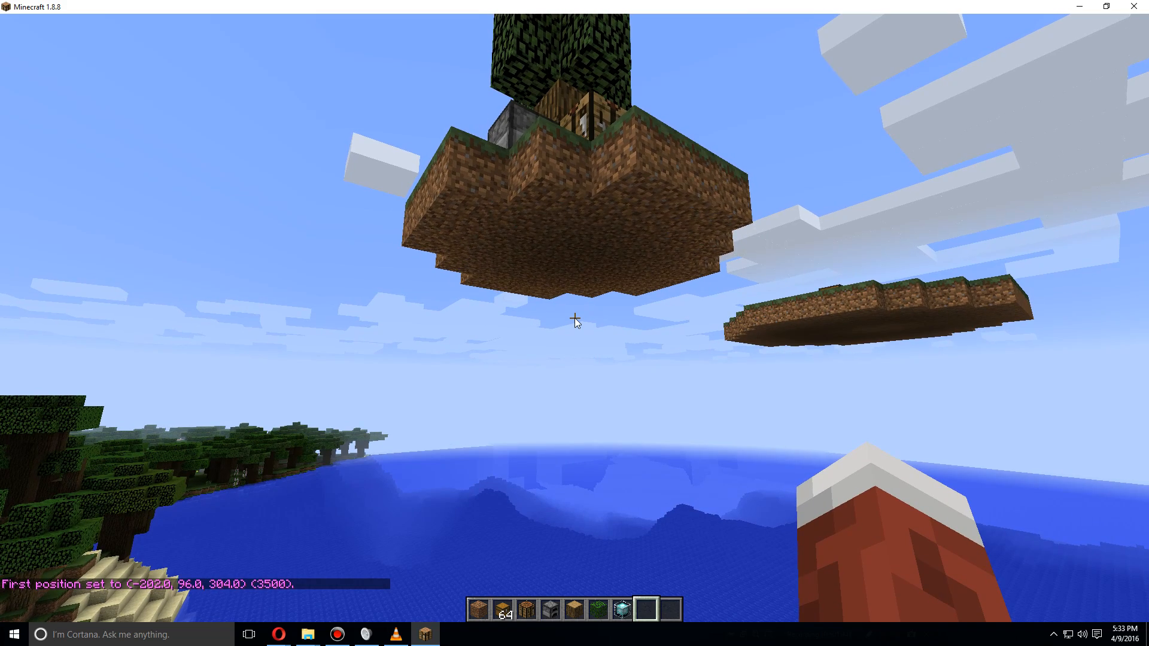
# - Set //pos2 at the opposite corner and copy the 2535-block sky island for rotation
pyautogui.write('//pos2')
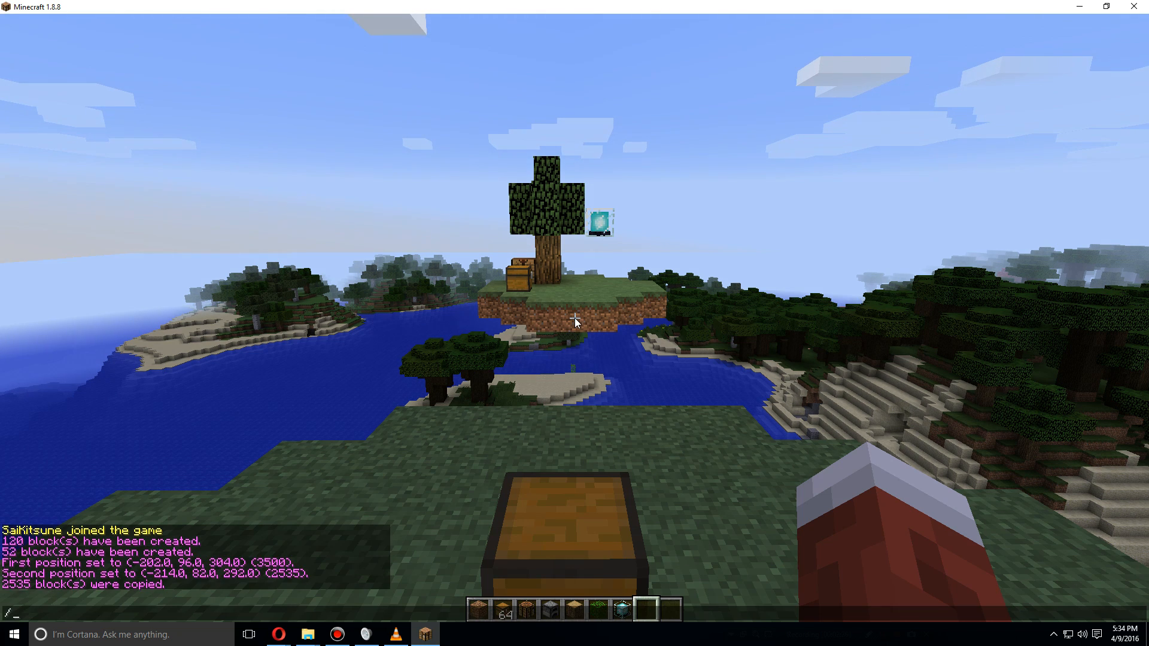
pyautogui.write('/rot')
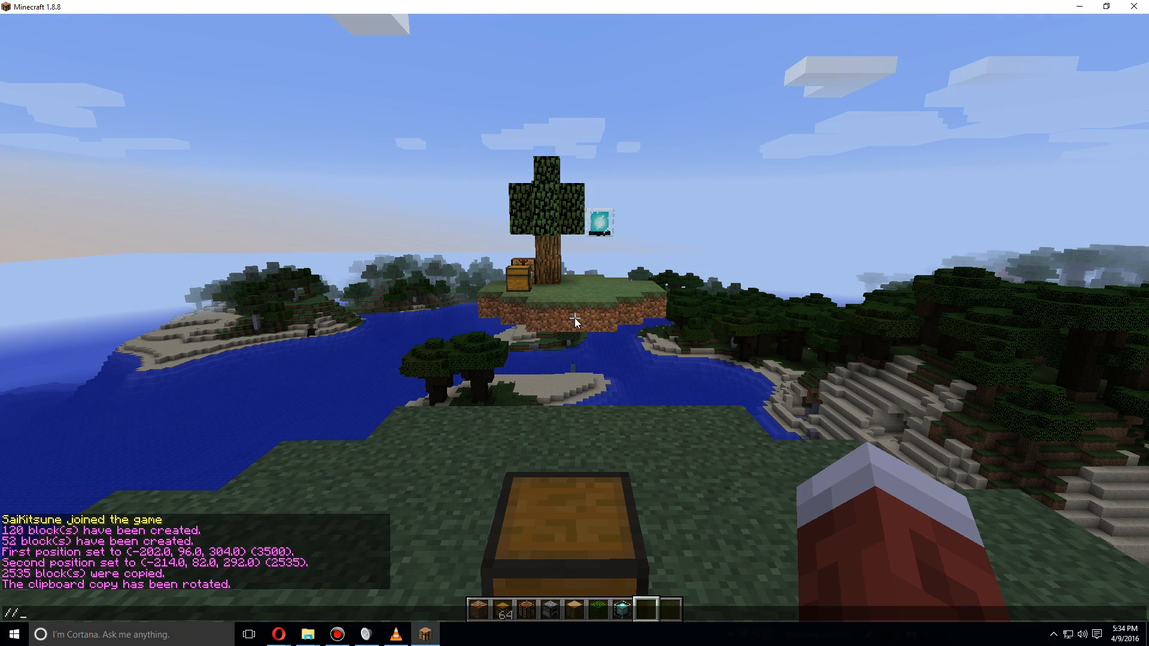
# - Paste the island with //paste -a and rotate the clipboard 90 degrees for the next copy
pyautogui.write('//paste -a')
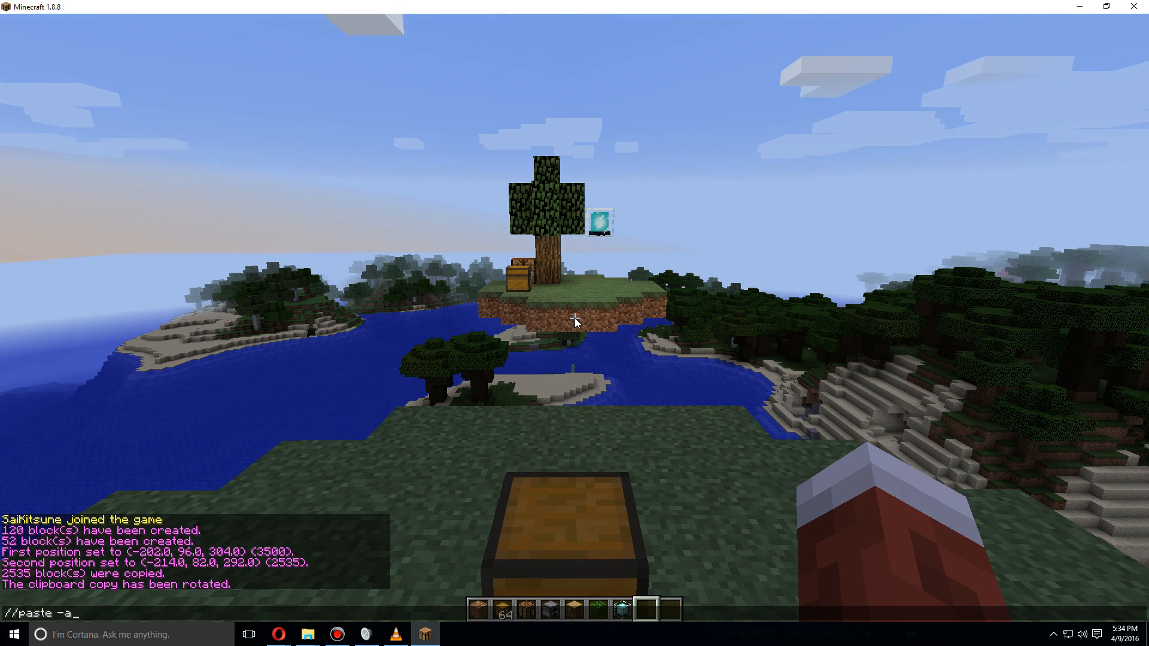
pyautogui.press('Return')
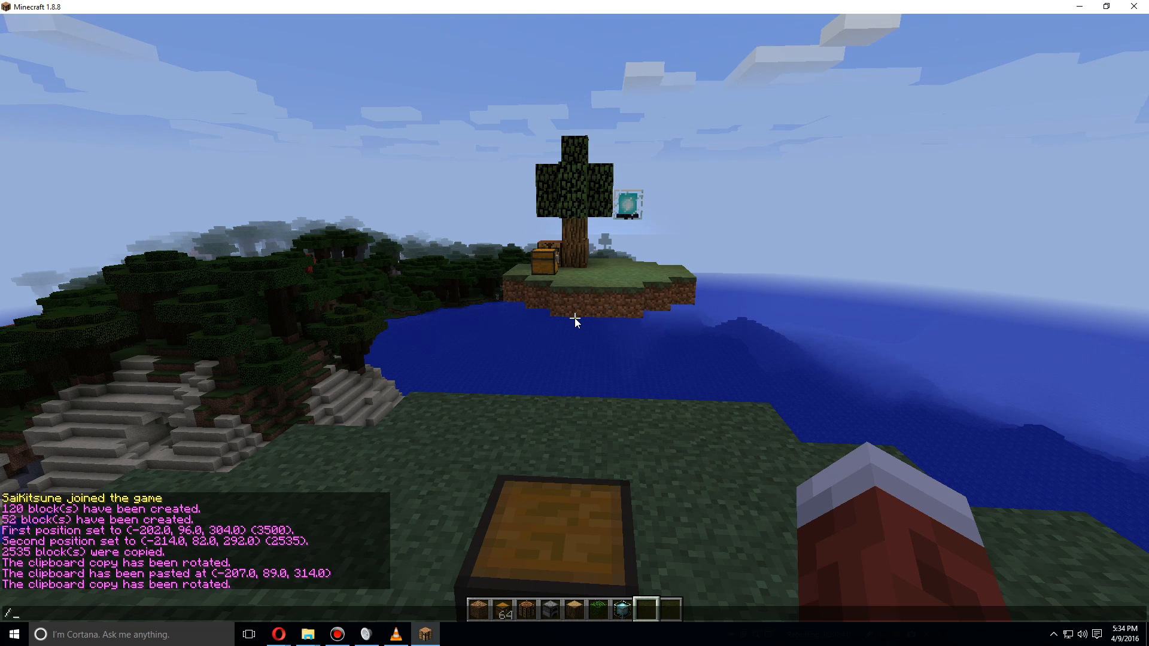
pyautogui.write('//rotate 90')
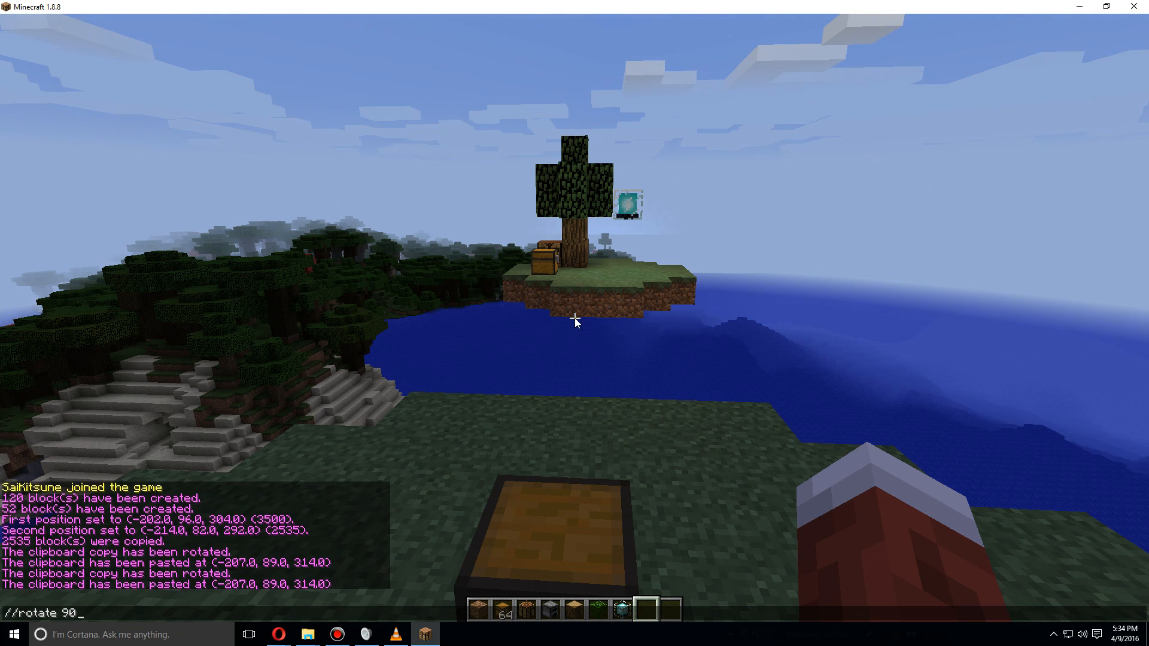
pyautogui.press('Enter')
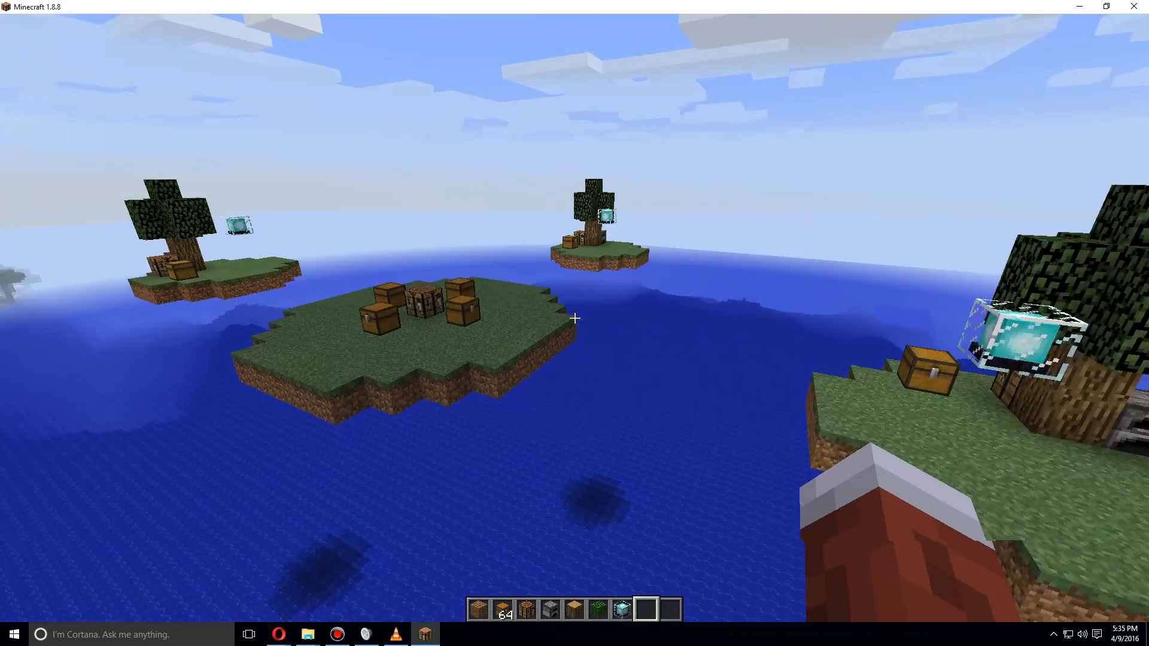
pyautogui.moveTo(576, 318)
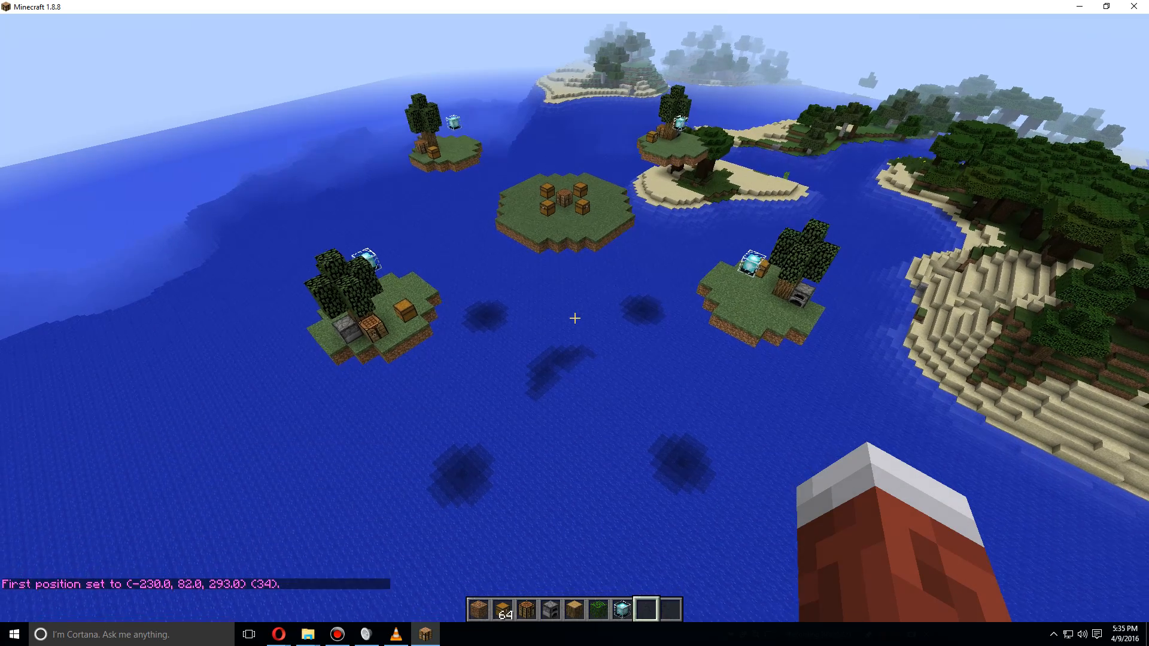
# - Select the whole 44415-block arena and save it as the schematic 'first'
pyautogui.write('//po')
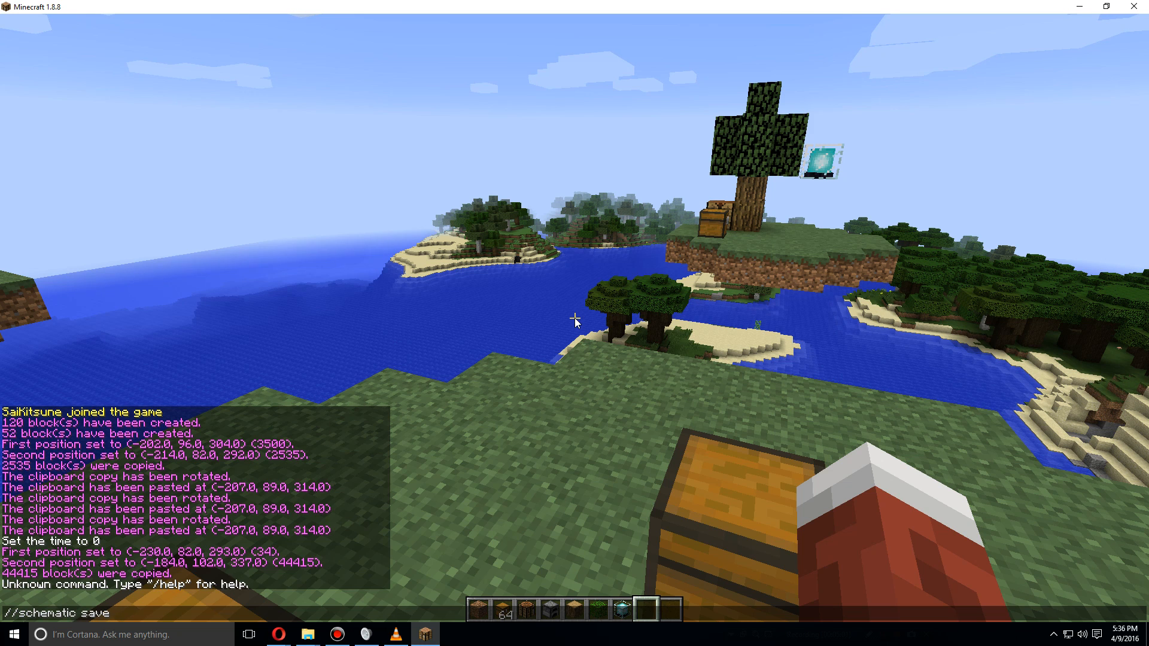
pyautogui.write('fir')
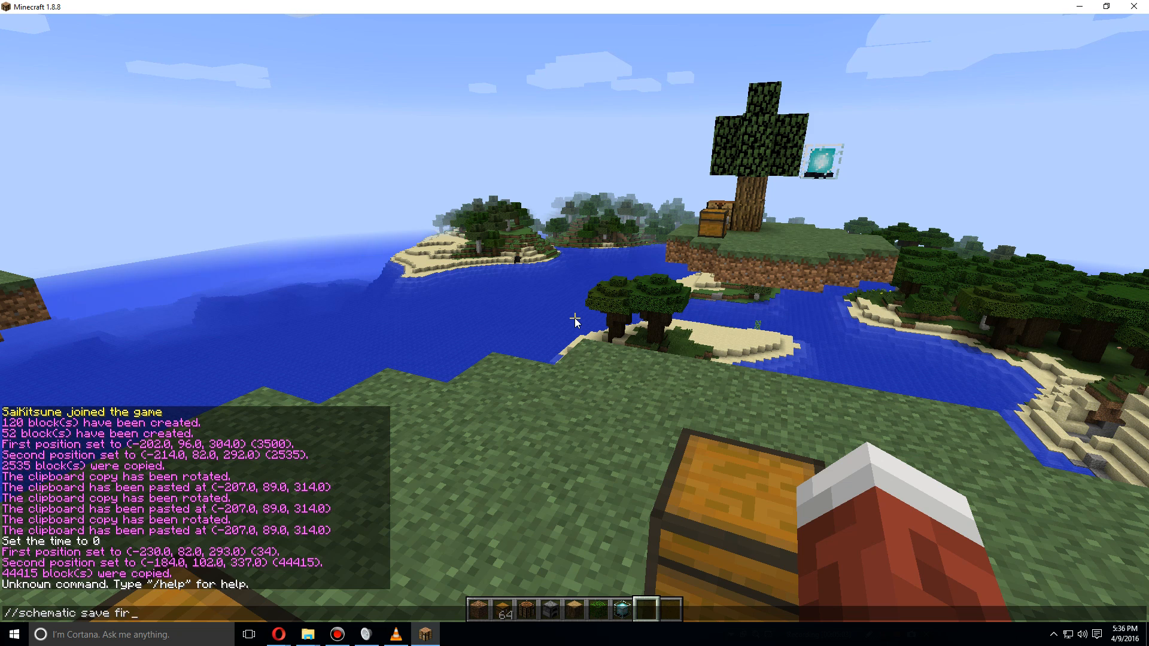
pyautogui.press('Enter')
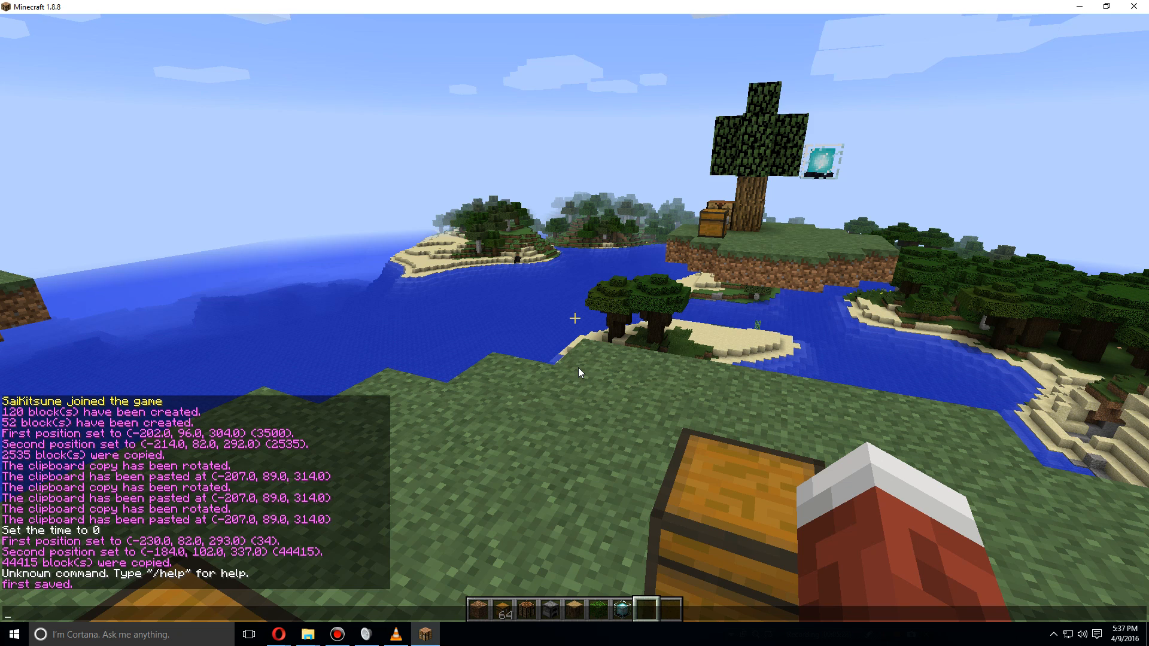
# - Run /swr create first, which is refused until a spawn is set
pyautogui.write('/swr')
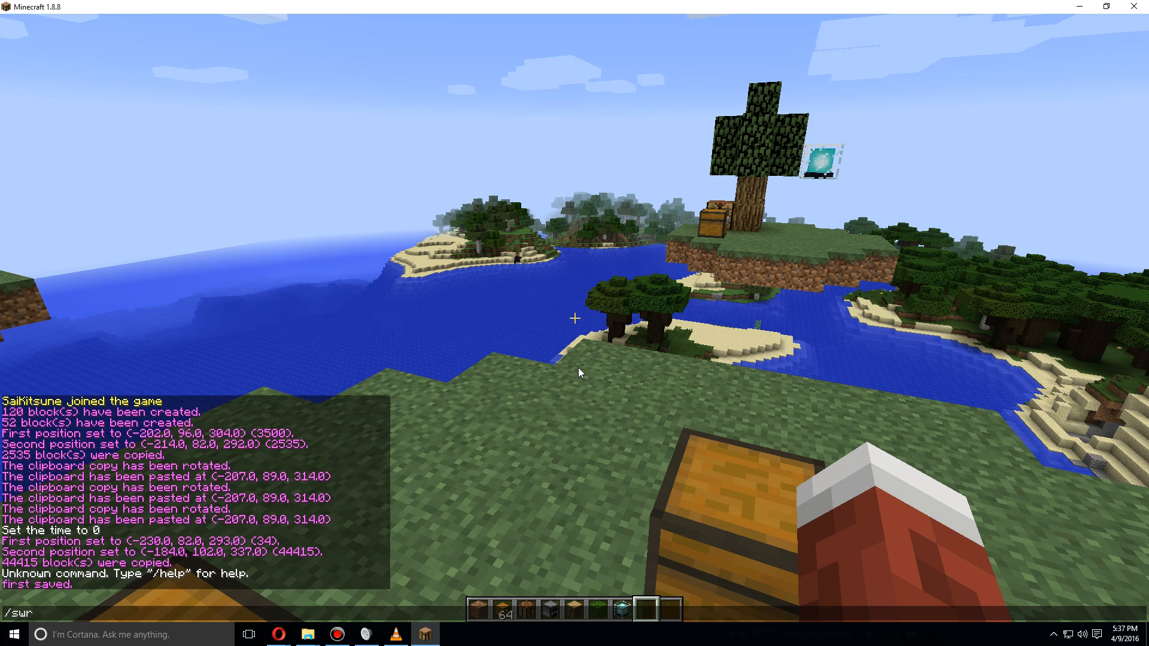
pyautogui.write('create')
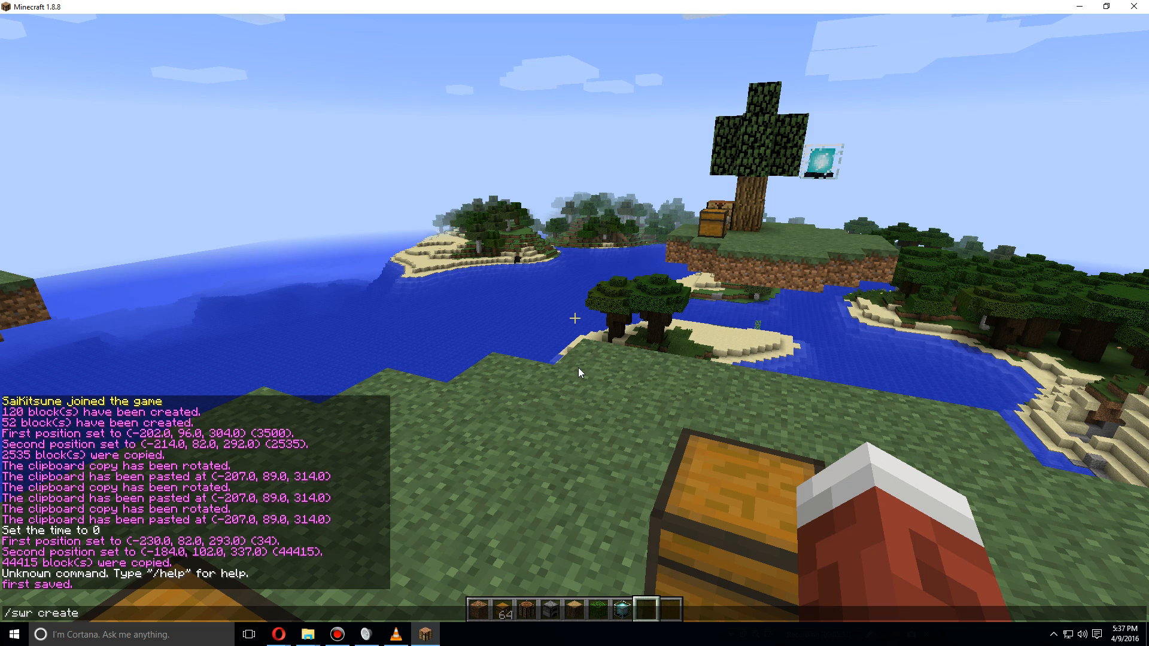
pyautogui.write('first')
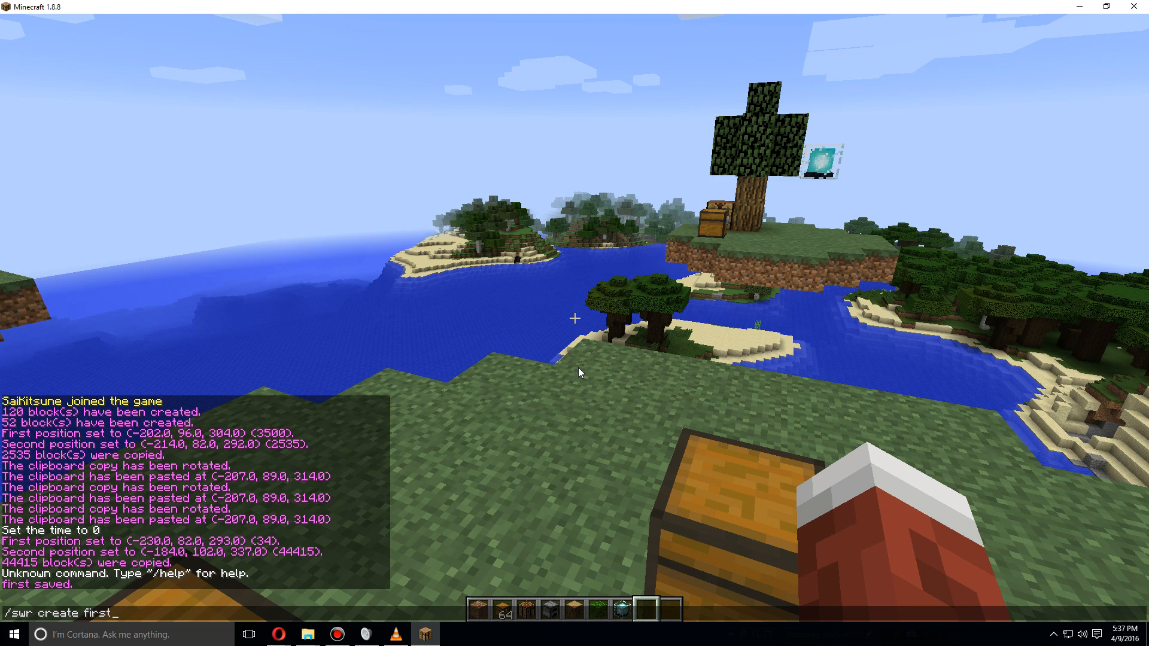
pyautogui.write('swr')
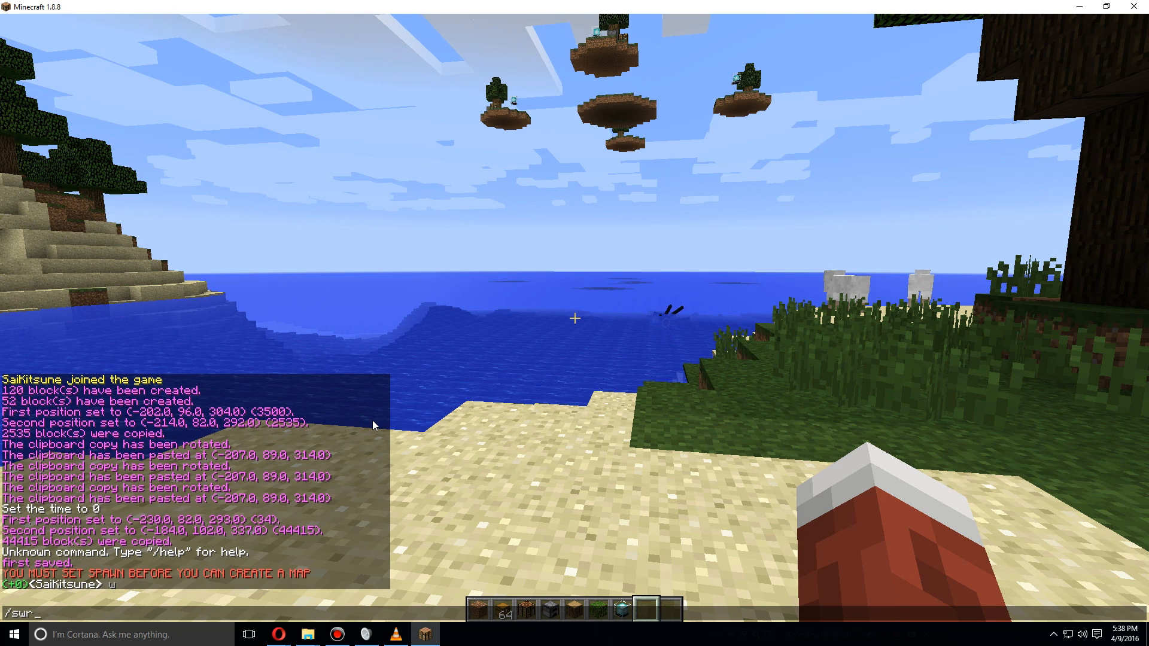
pyautogui.write('setspawn')
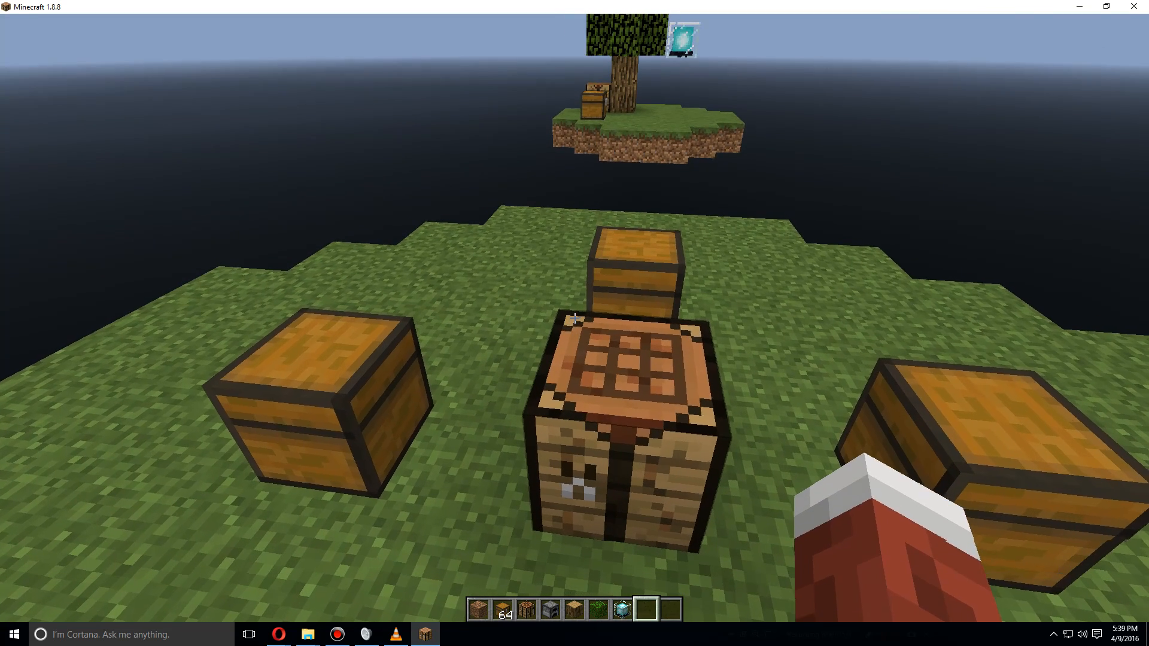
# - Save the SkyWars map with /swr save firstswr
pyautogui.write('/swr')
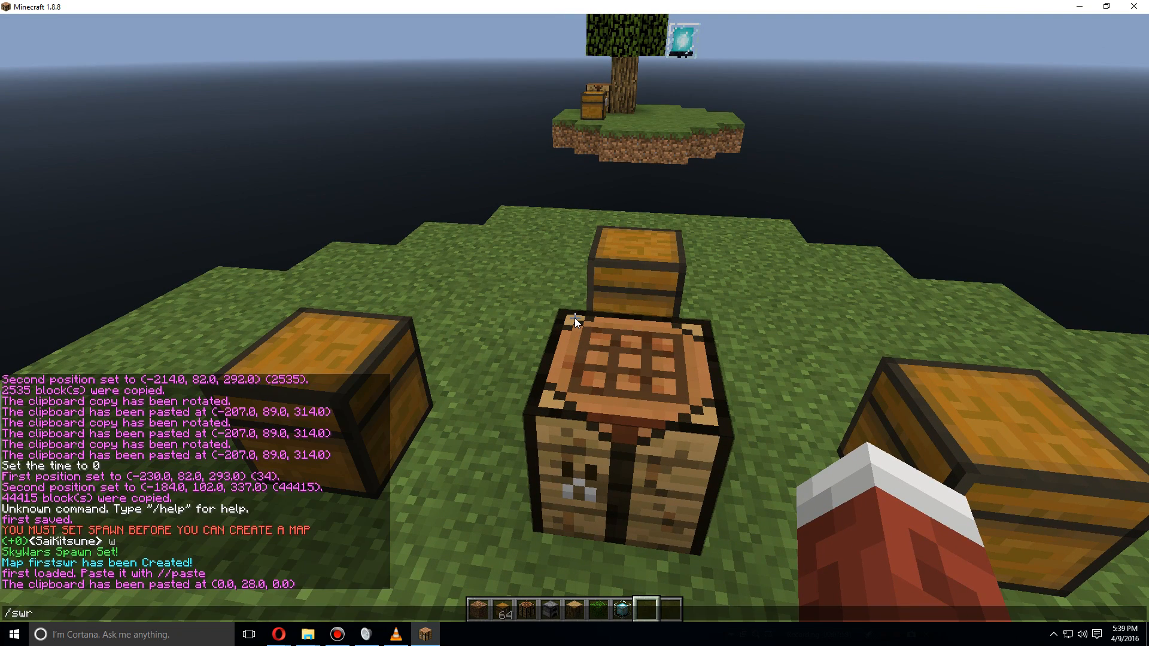
pyautogui.write('save')
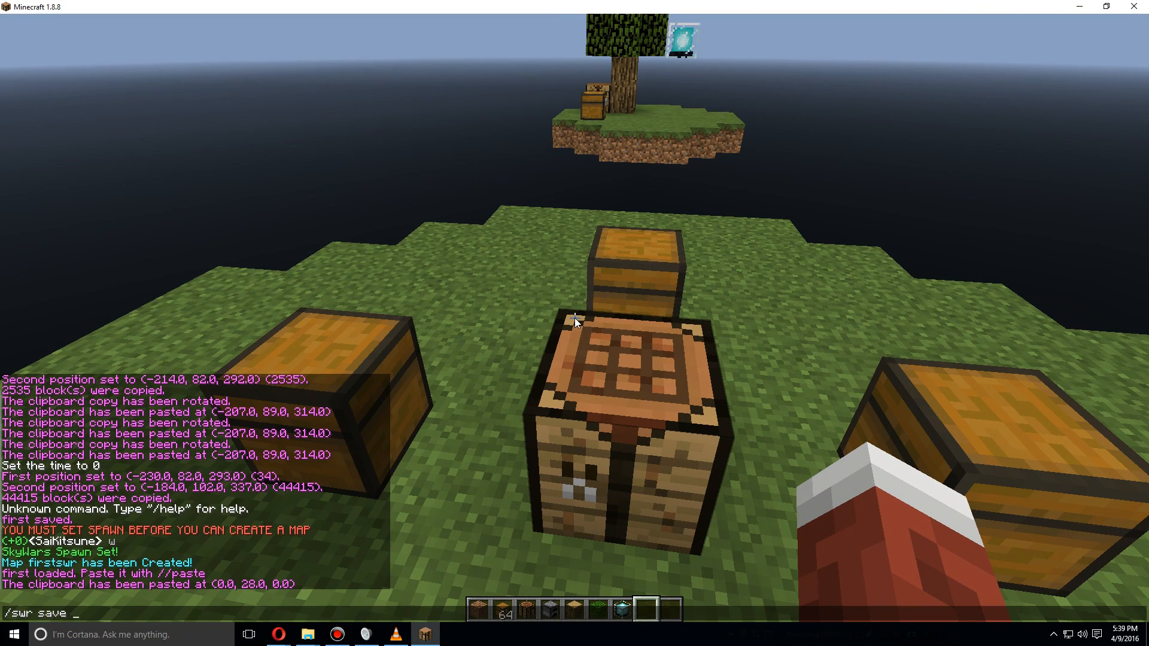
pyautogui.write('firstswf')
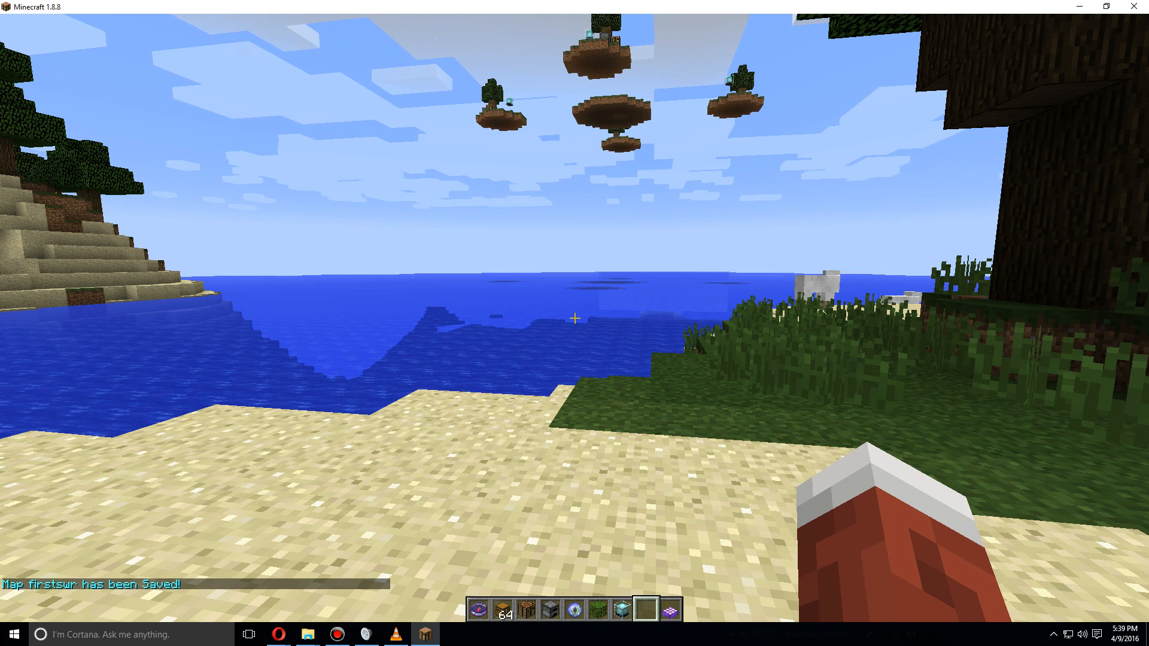
# - Register the map with /swr register firstswr so it appears beside caves
pyautogui.press('t')
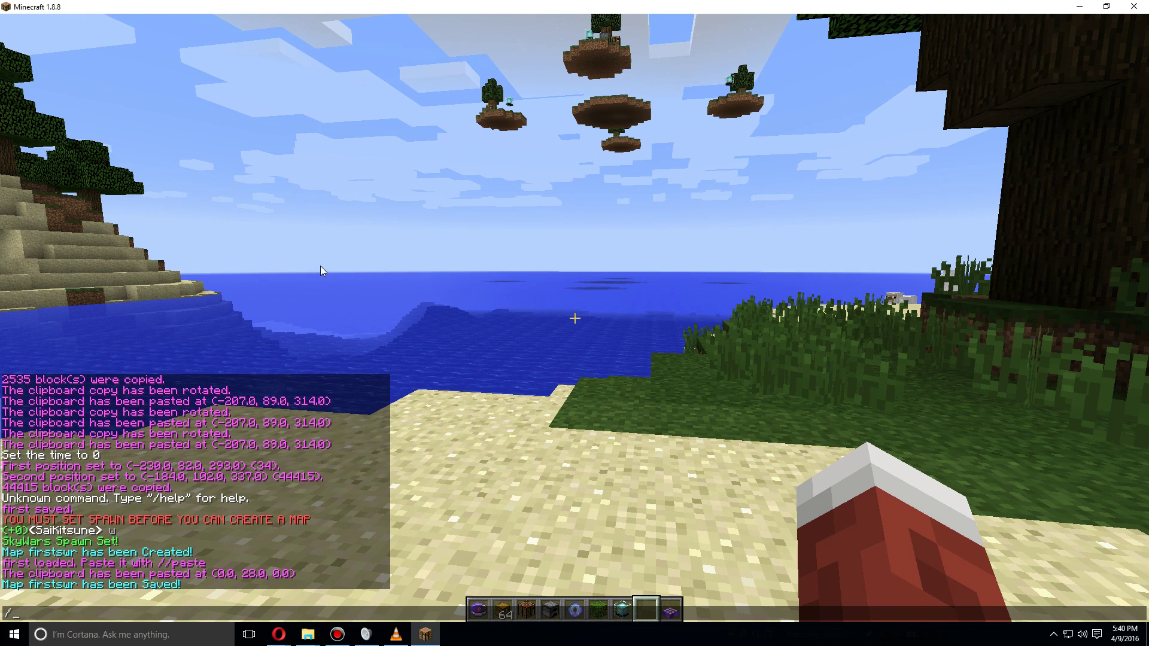
pyautogui.write('swr')
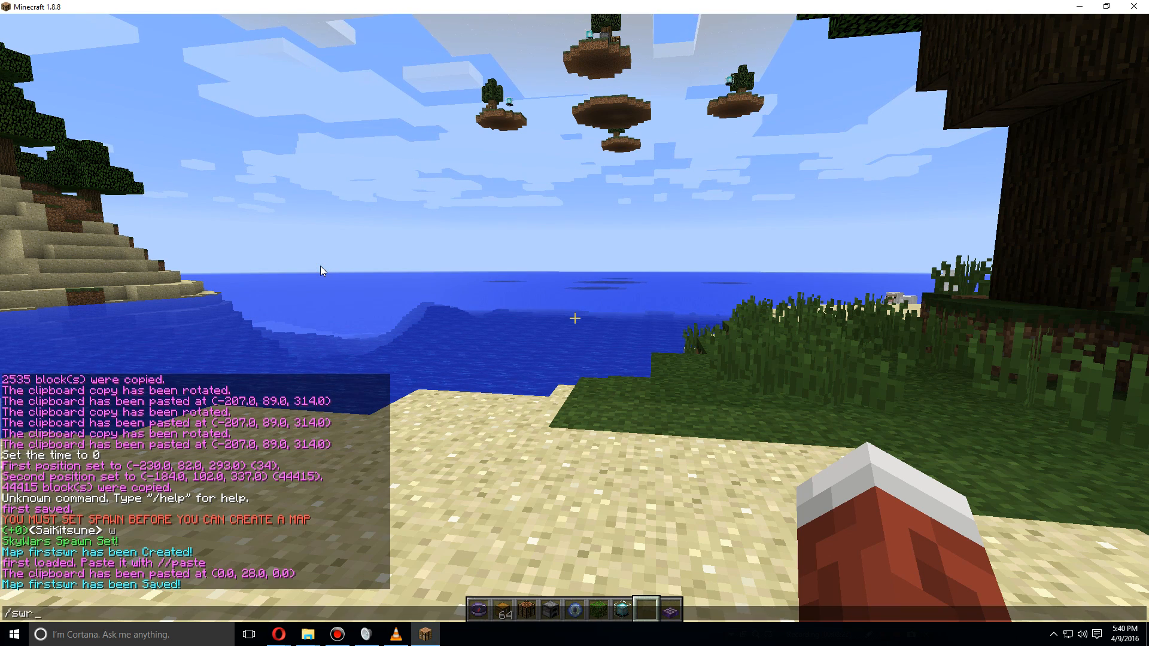
pyautogui.write('register f')
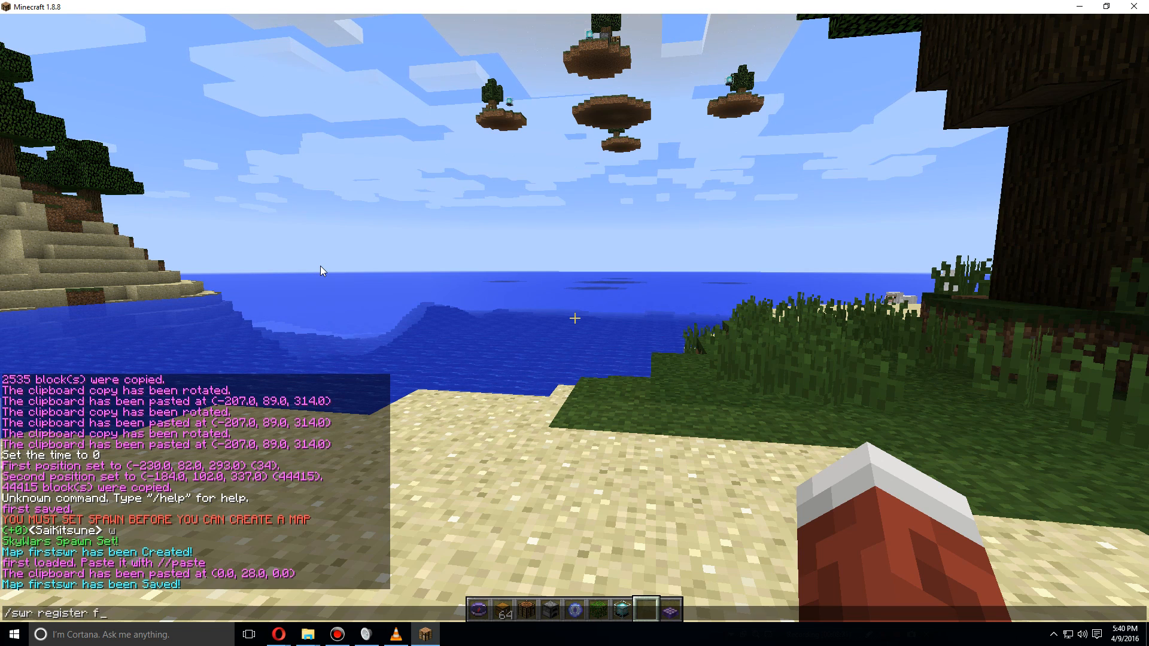
pyautogui.write('irst')
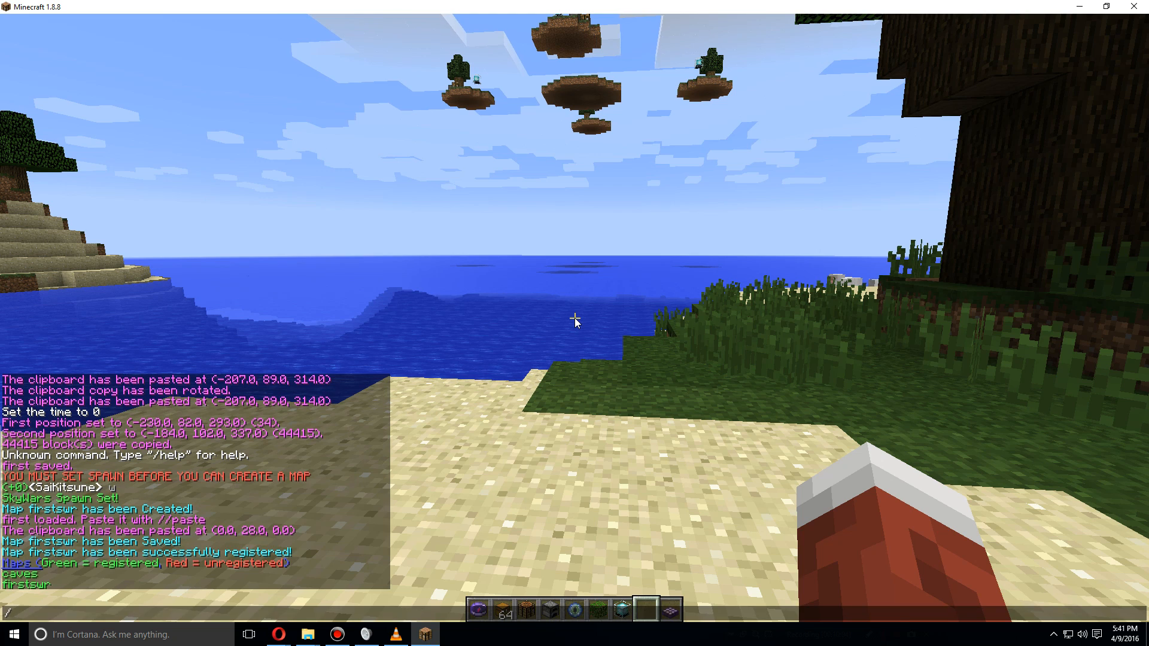
pyautogui.write('/swr')
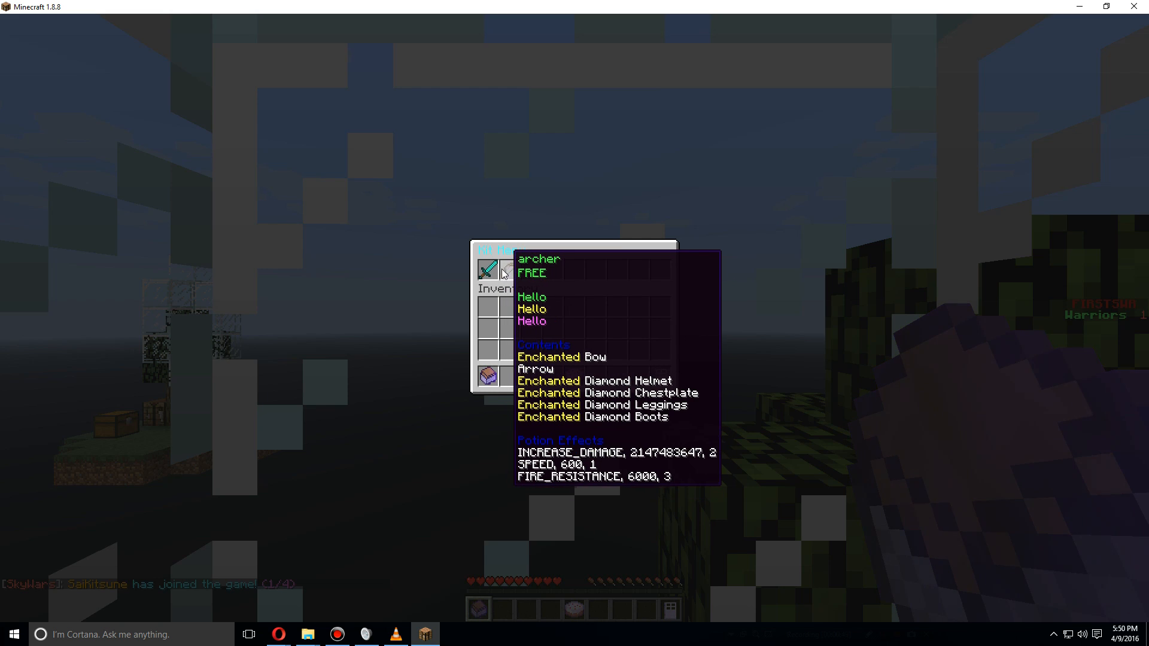
# - Choose the archer kit and view the bow, arrows and diamond armour in the inventory
pyautogui.click(488, 270)
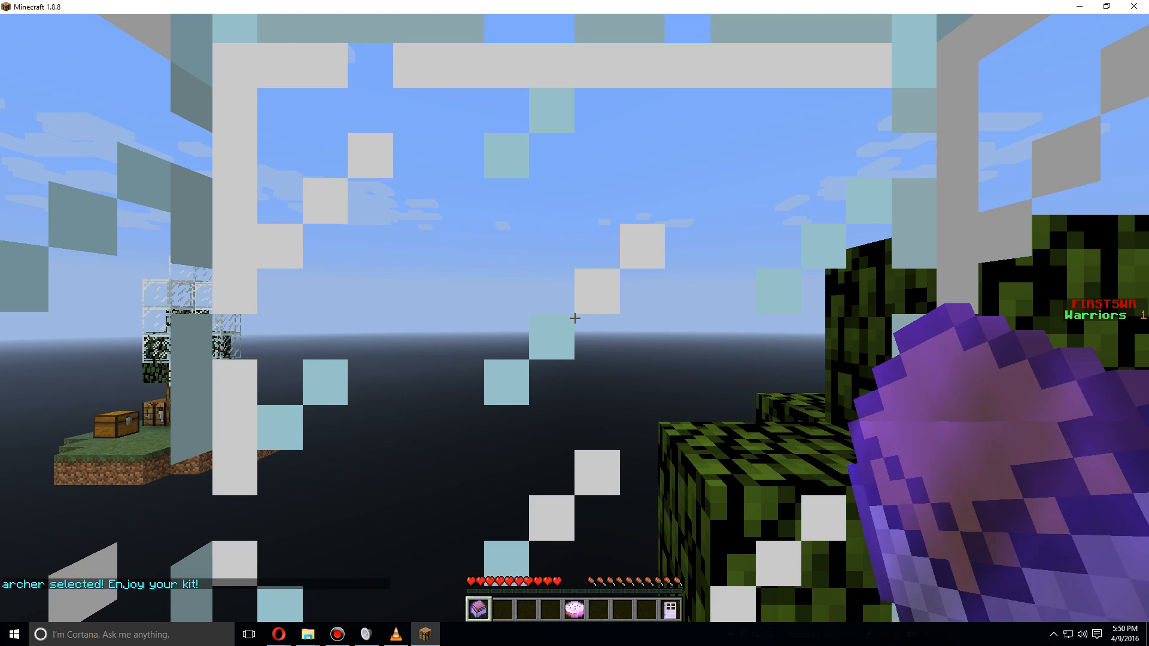
pyautogui.write('/swr join caves')
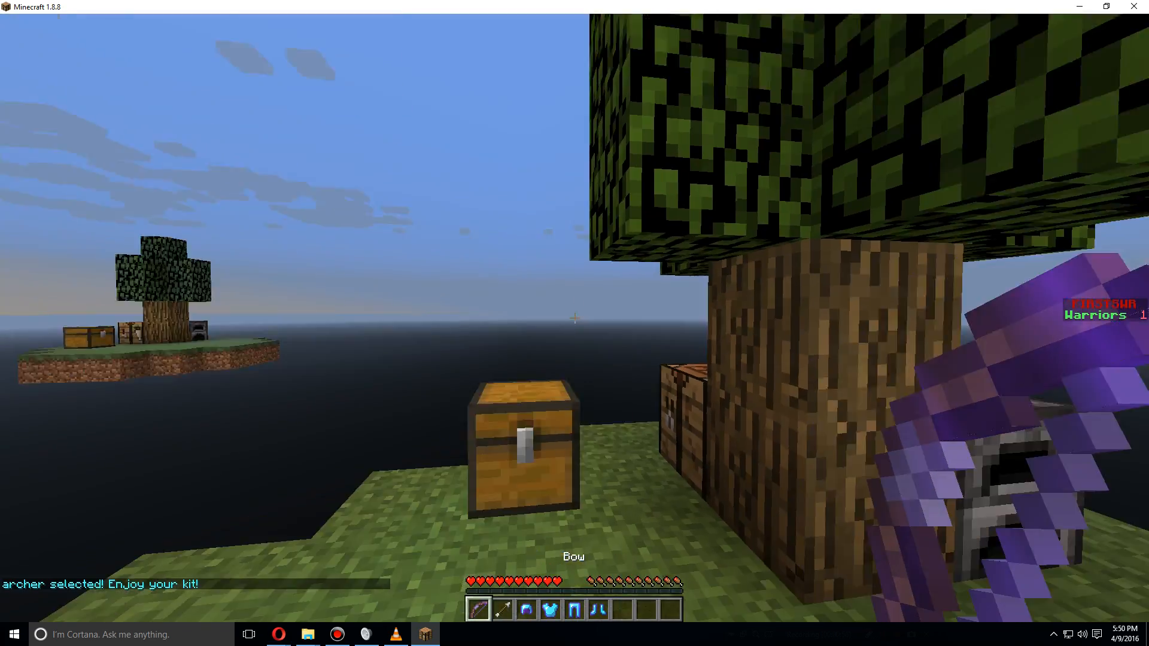
pyautogui.press('e')
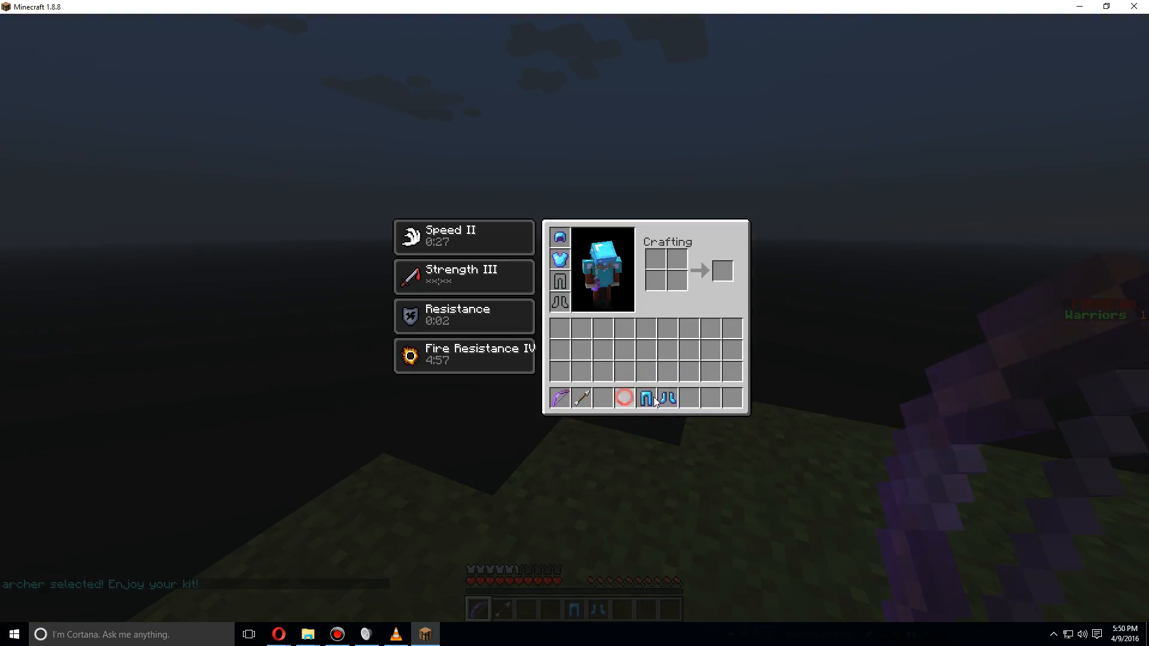